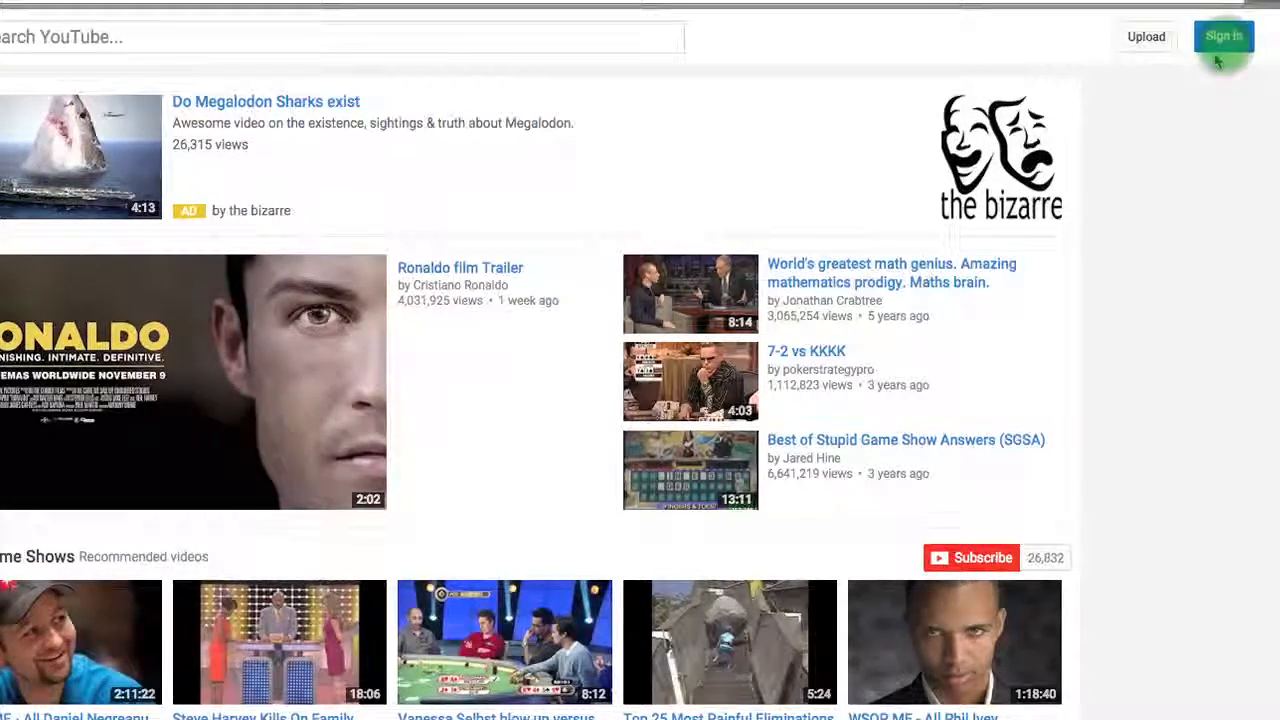
- Sign in to YouTube with the Google account by submitting its password
left_click(1224, 36)
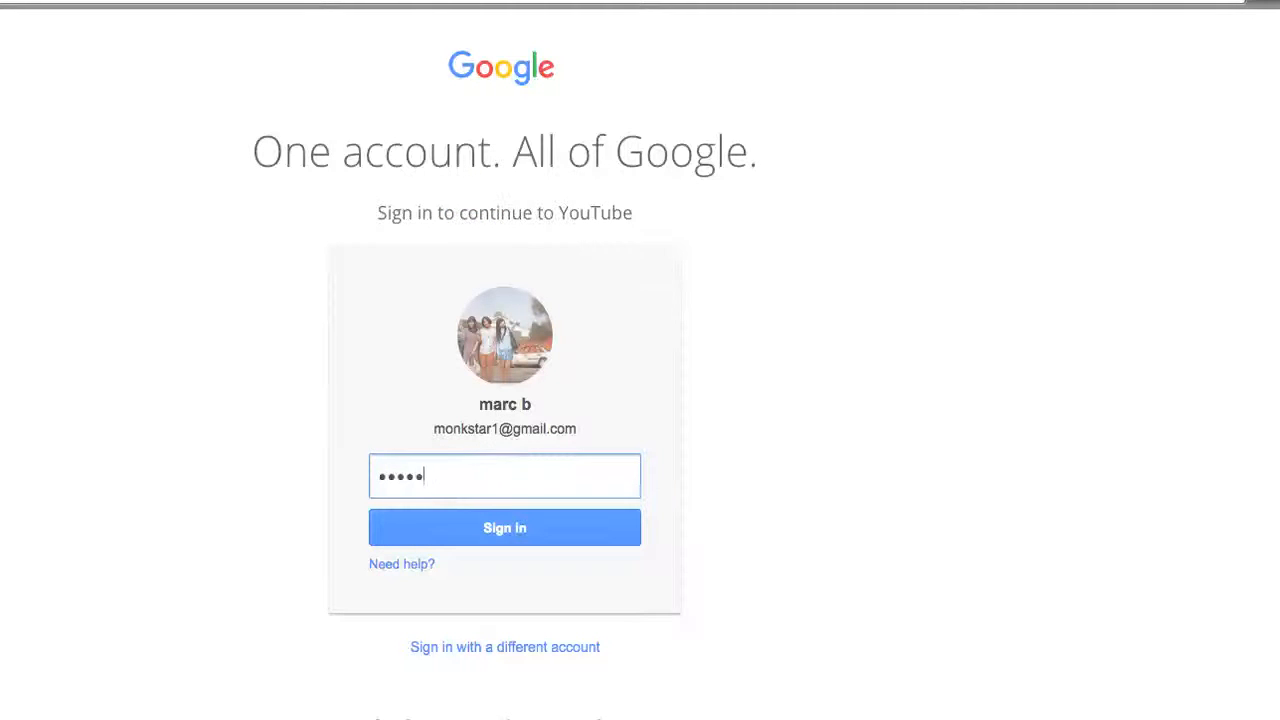
left_click(504, 528)
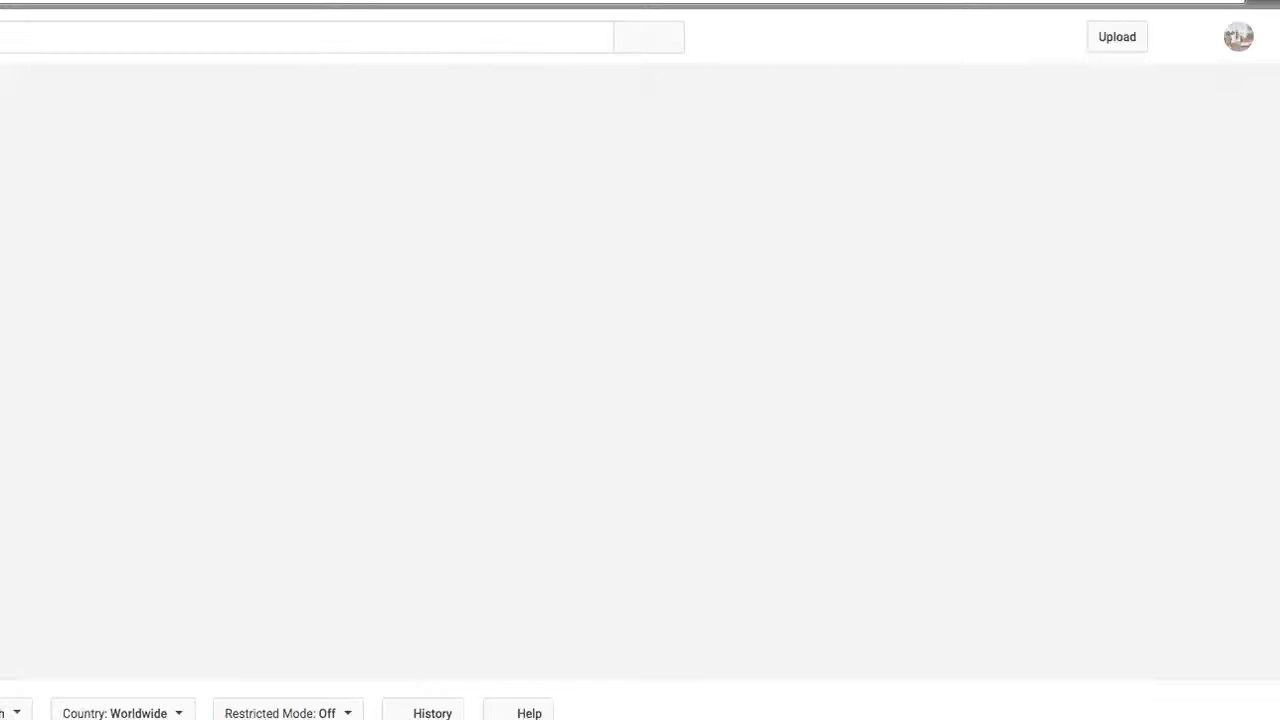
- Choose Monkstar1 in the 'Use YouTube as...' dialog and confirm to reach its home page
left_click(1238, 36)
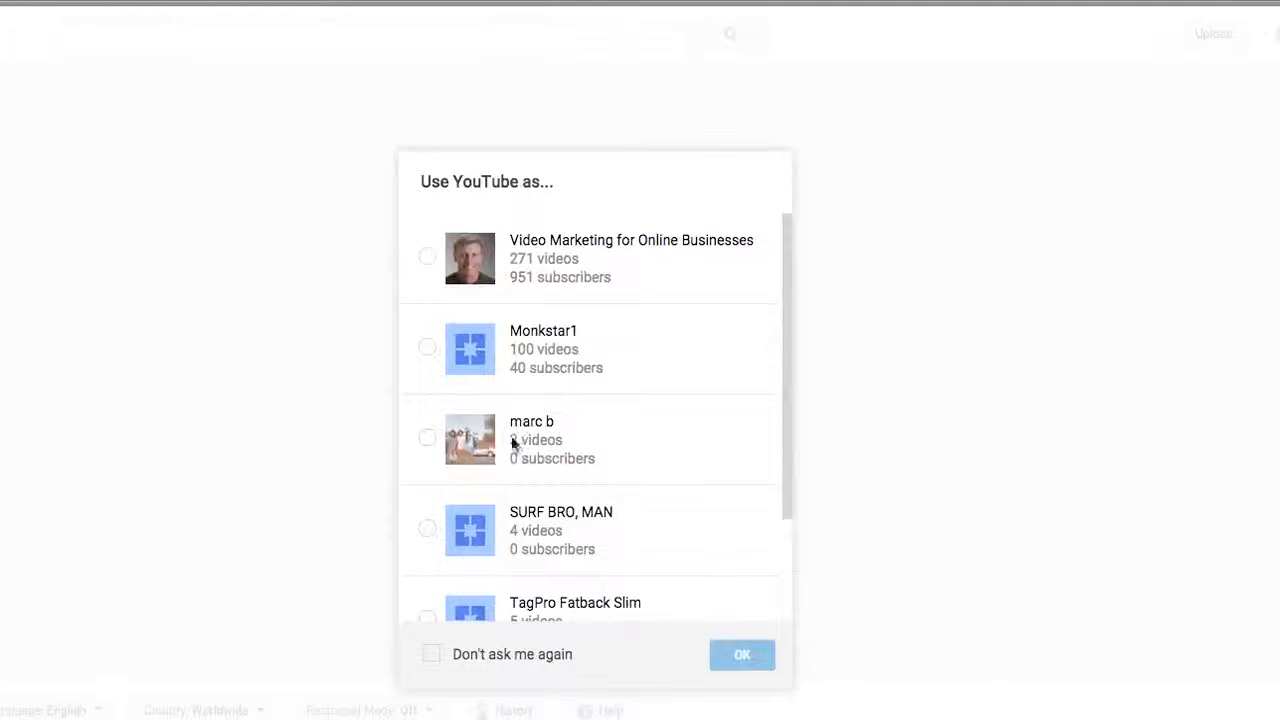
scroll("down", 3)
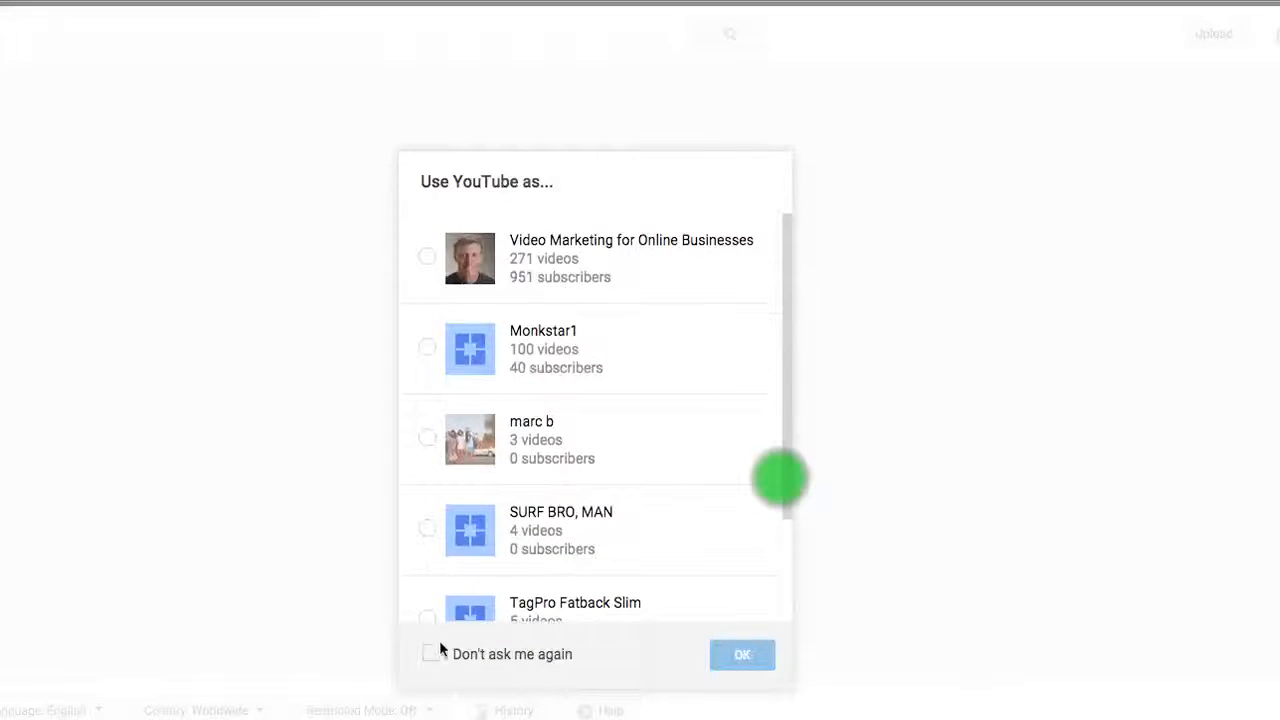
left_click(428, 348)
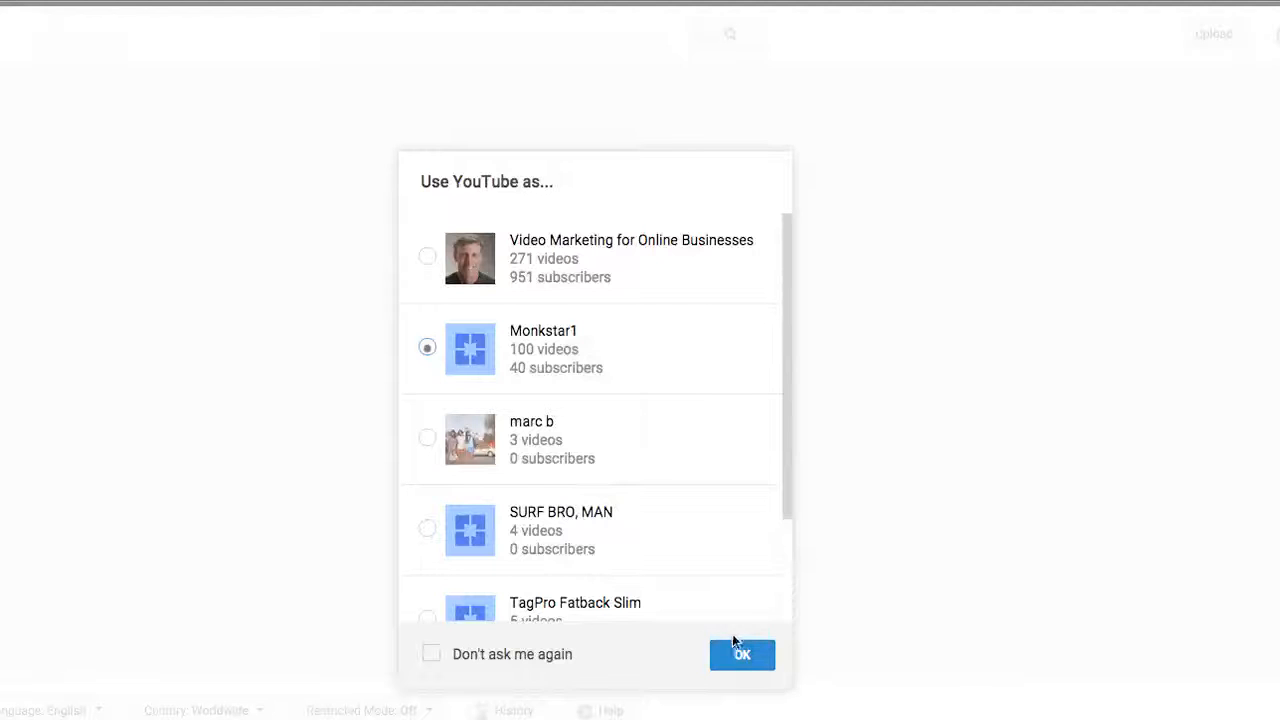
mouse_move(784, 444)
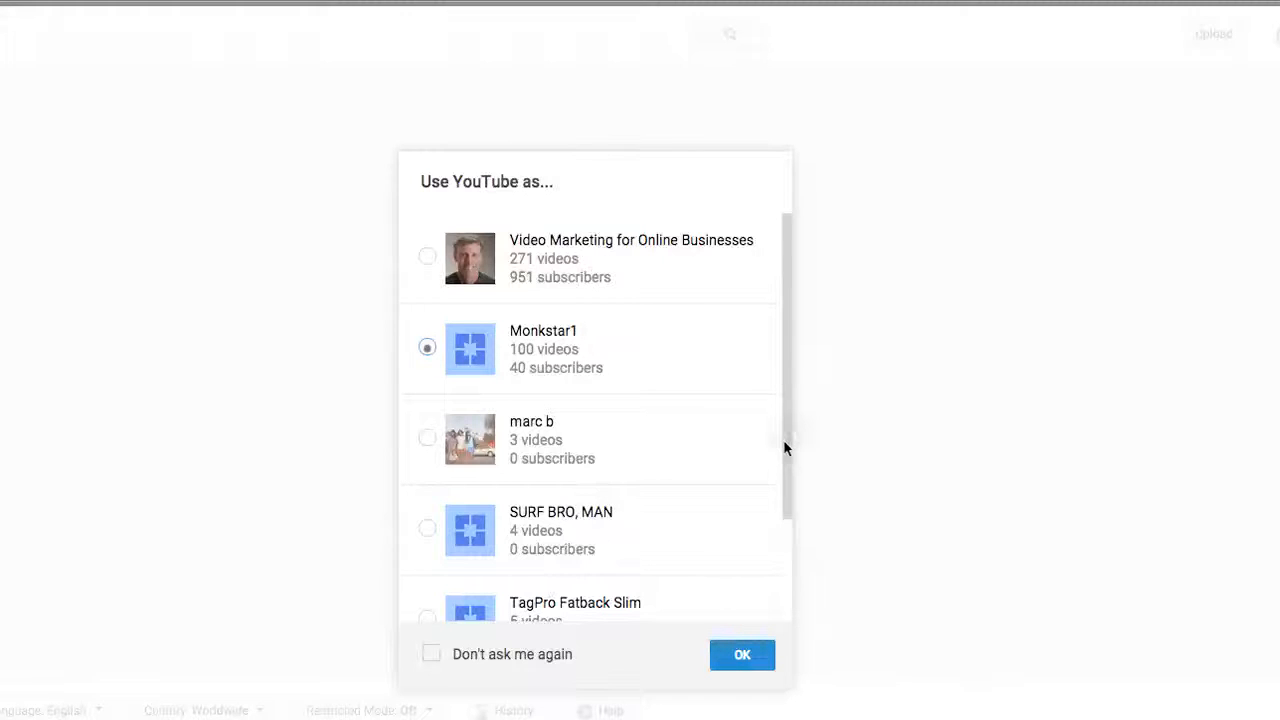
mouse_move(578, 216)
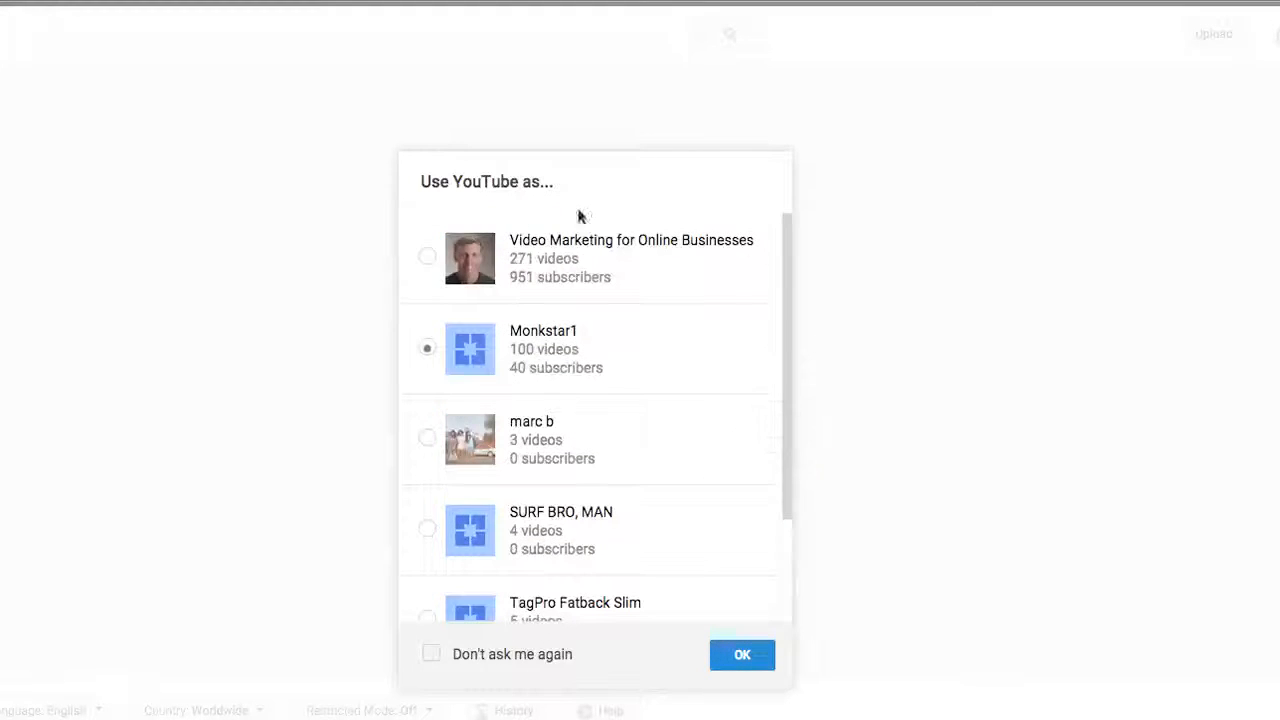
mouse_move(588, 242)
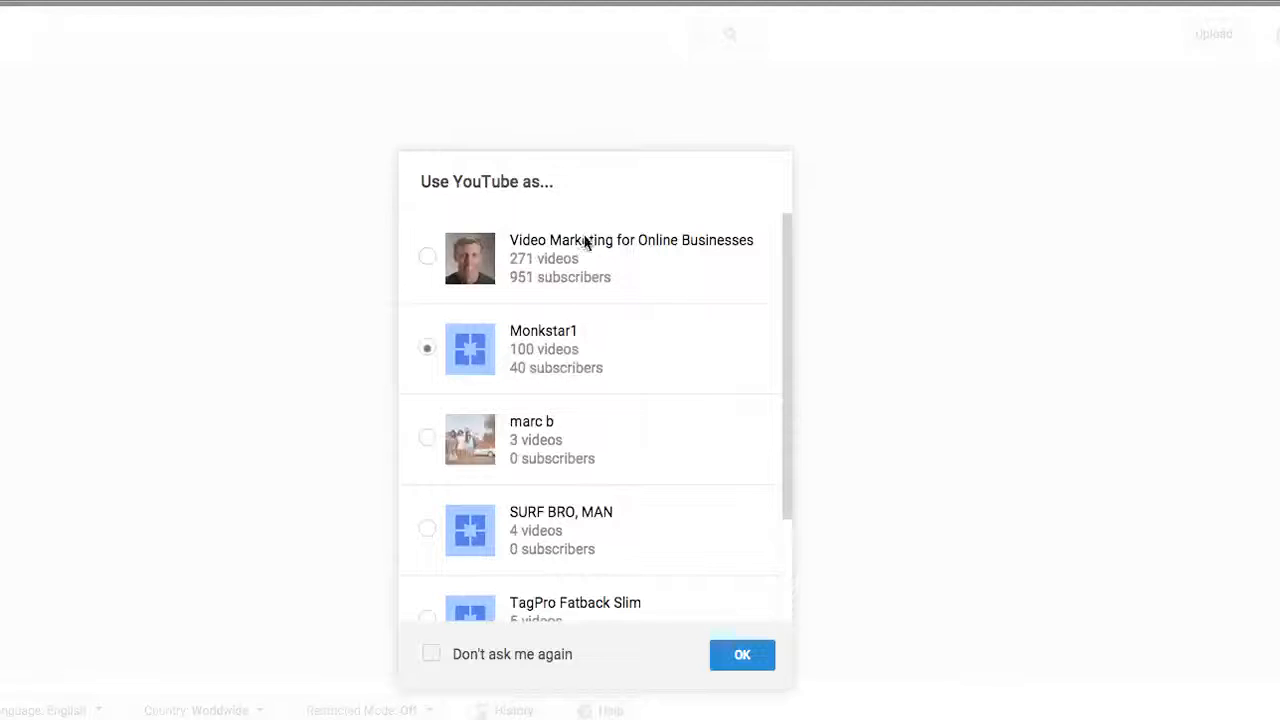
mouse_move(630, 252)
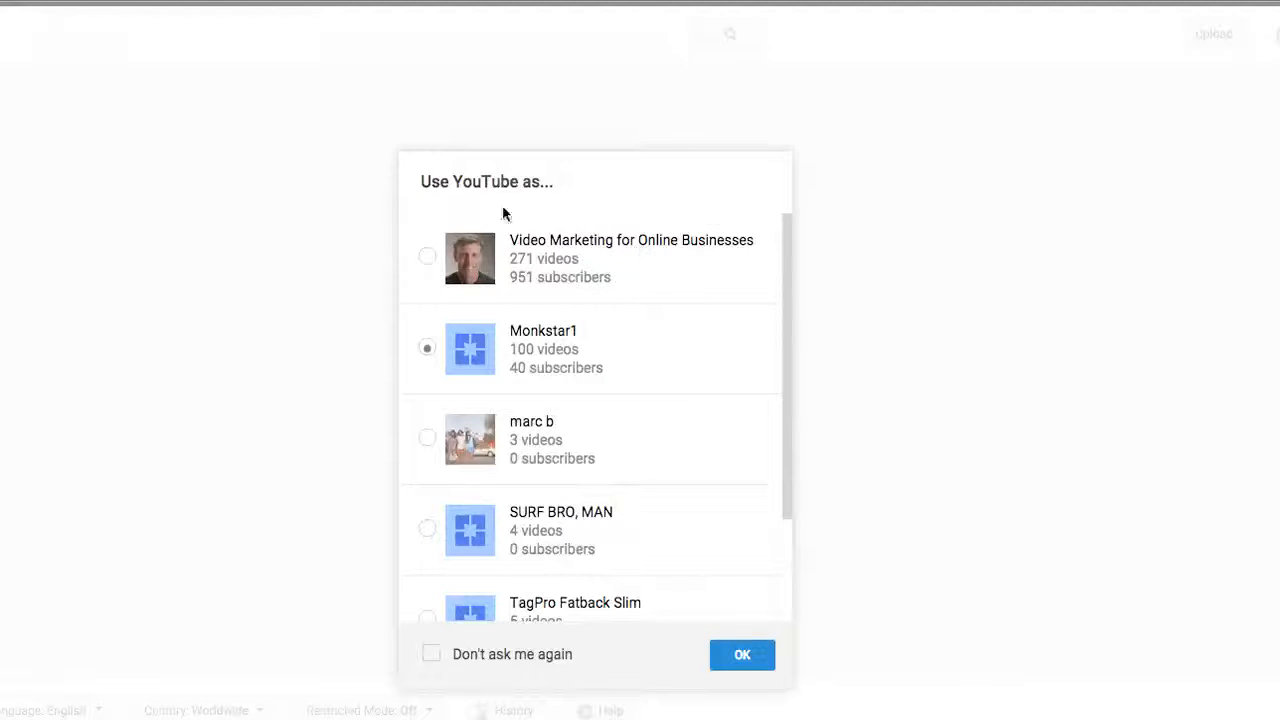
left_click(742, 654)
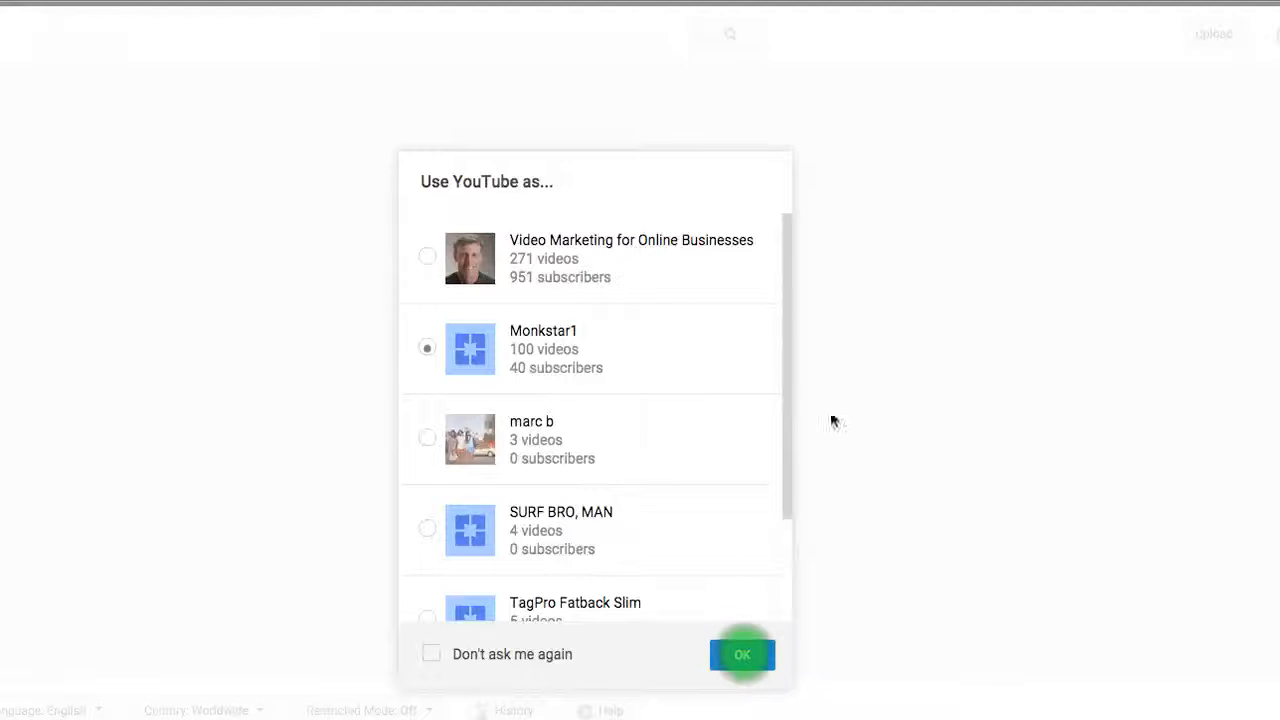
left_click(742, 654)
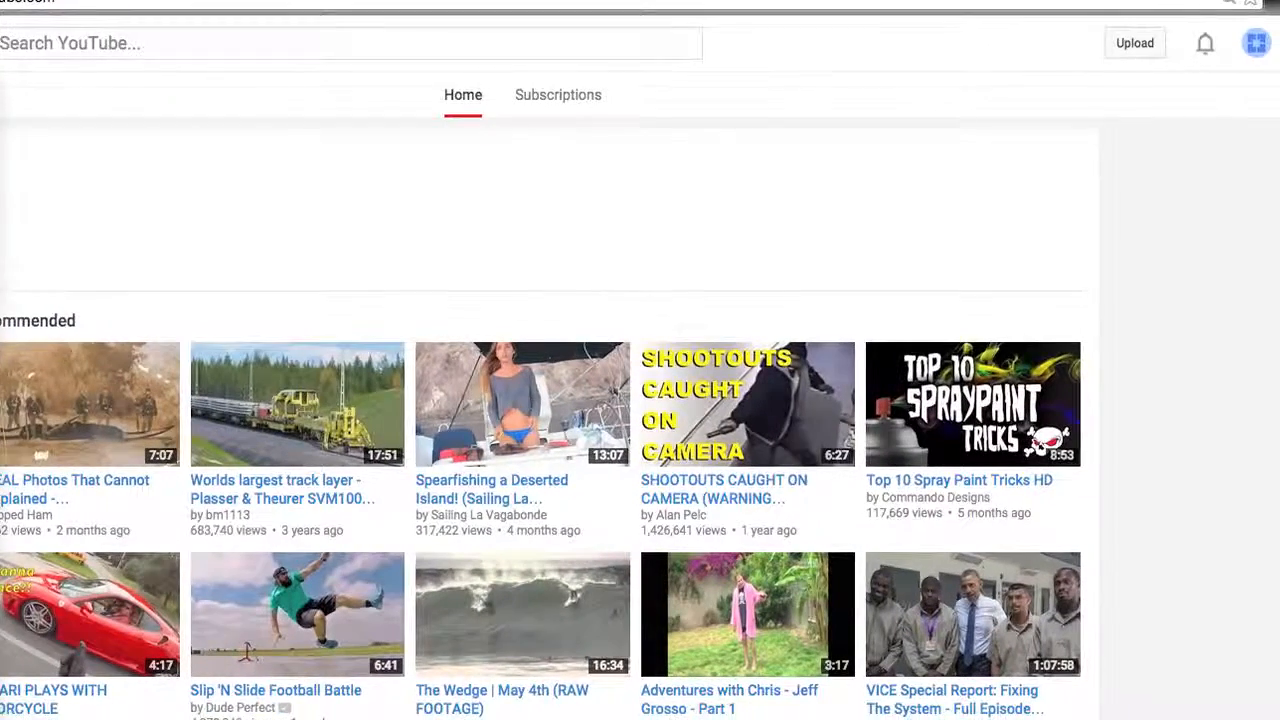
- Switch to the Video Marketing for Online Businesses channel and view its channel page
left_click(1256, 44)
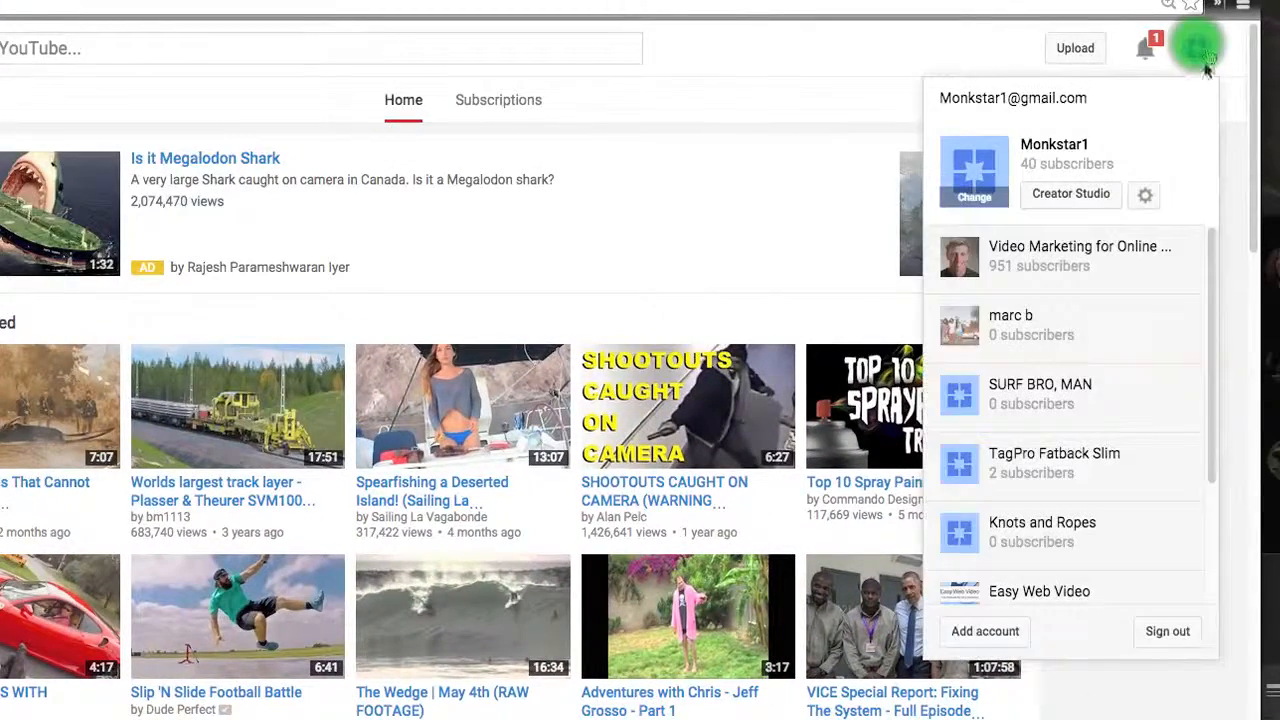
scroll("down", 3)
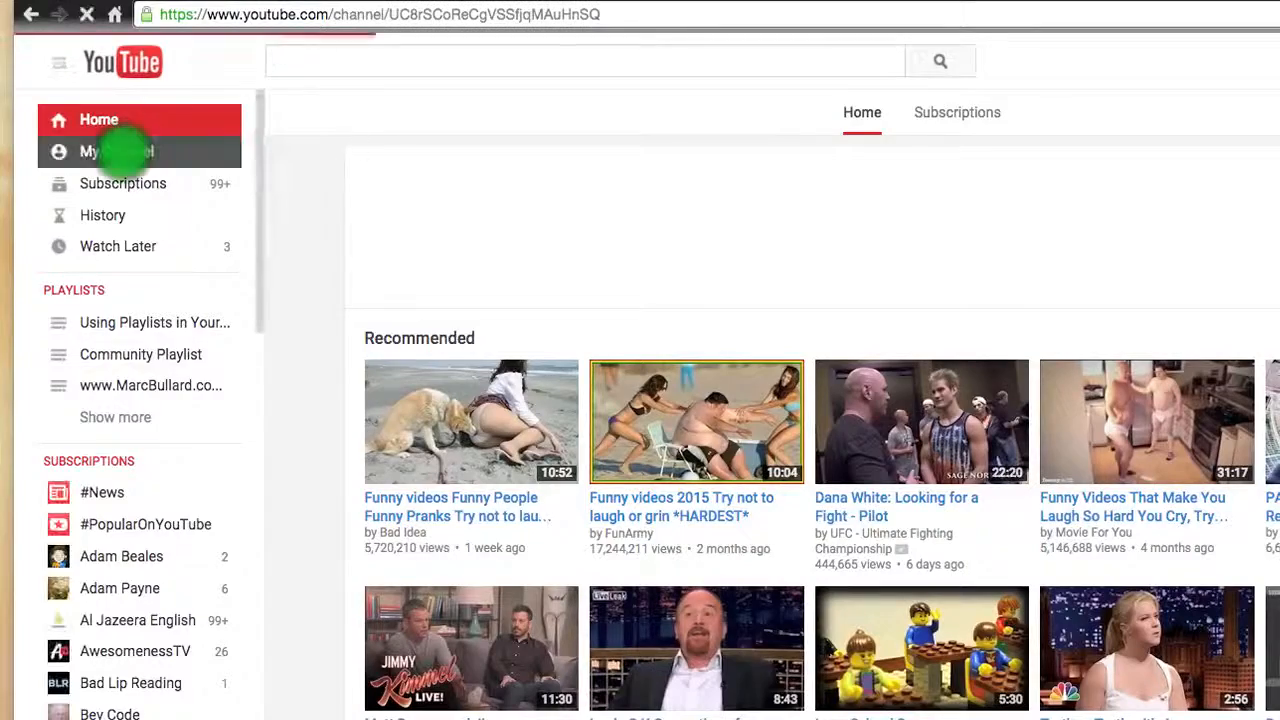
left_click(100, 152)
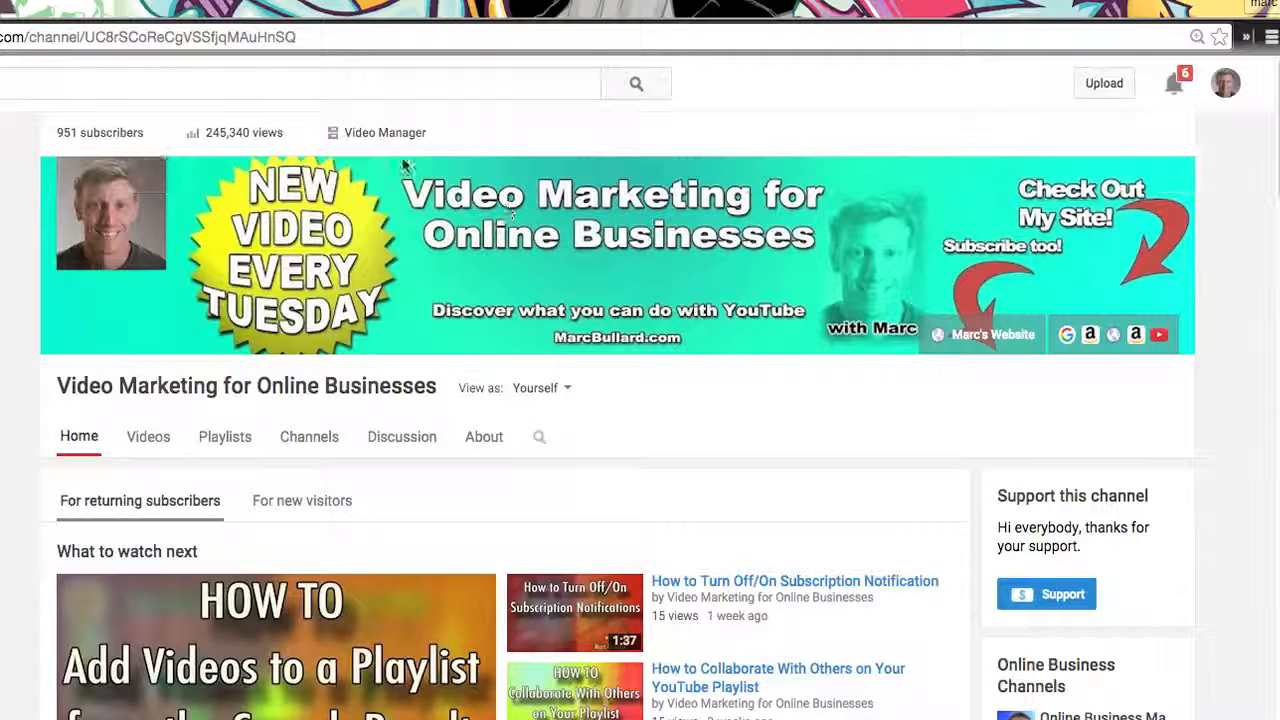
left_click(1224, 84)
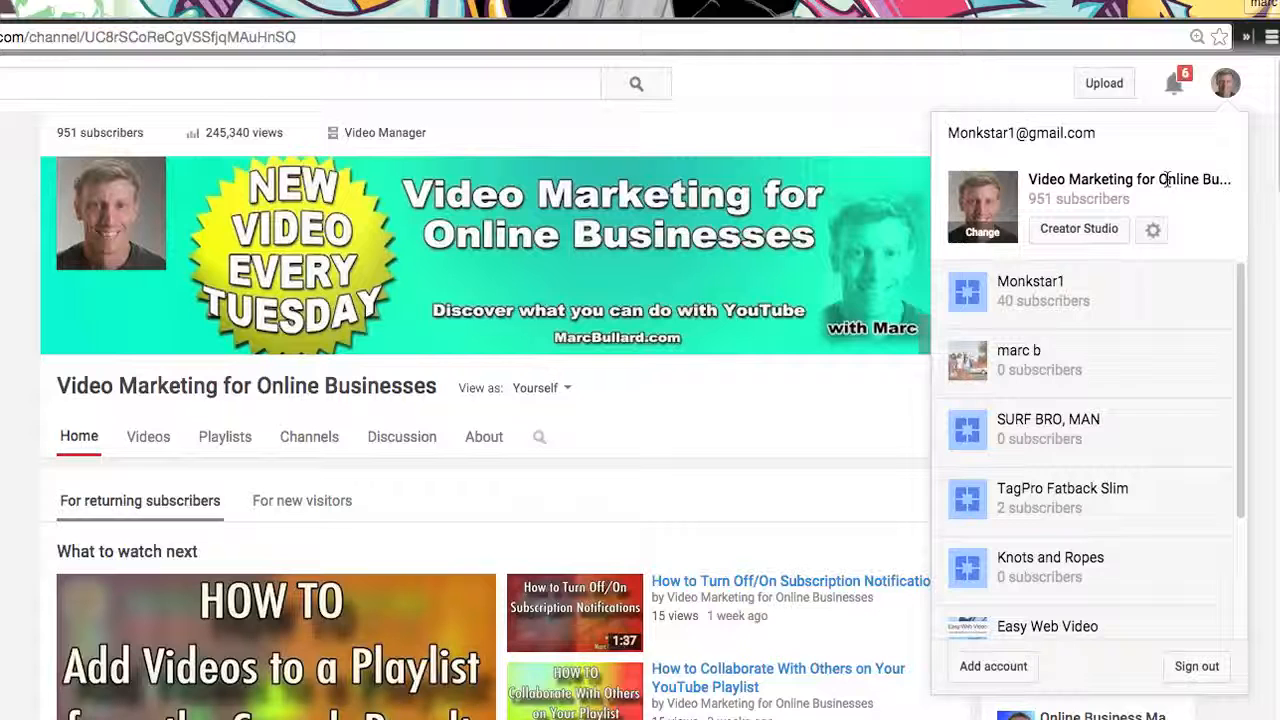
mouse_move(1152, 228)
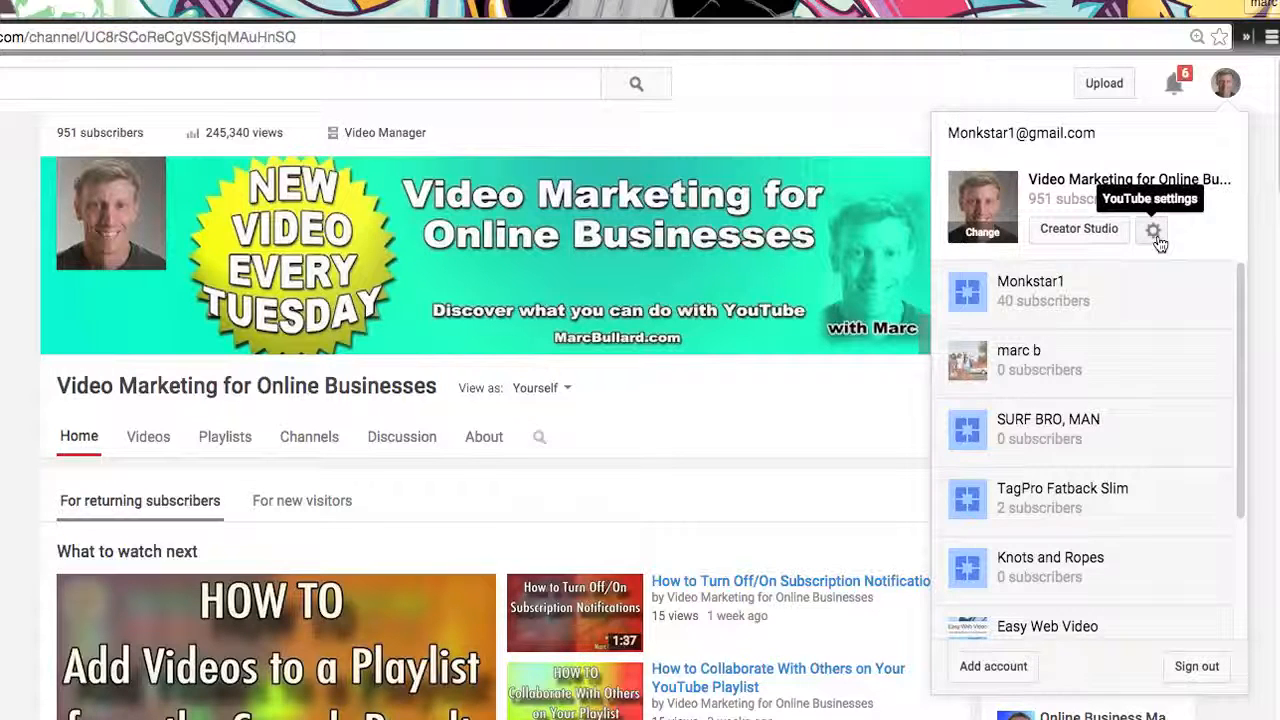
- Reach the advanced account settings for Video Marketing for Online Businesses
left_click(1152, 230)
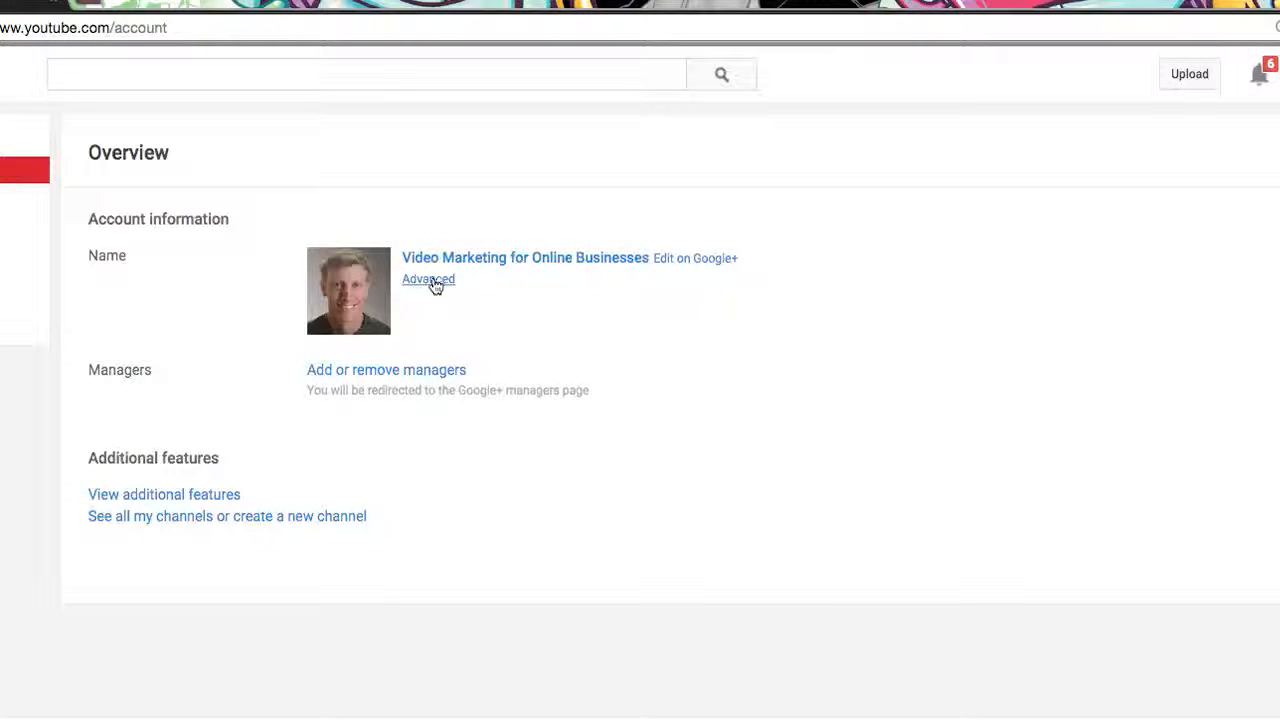
left_click(428, 280)
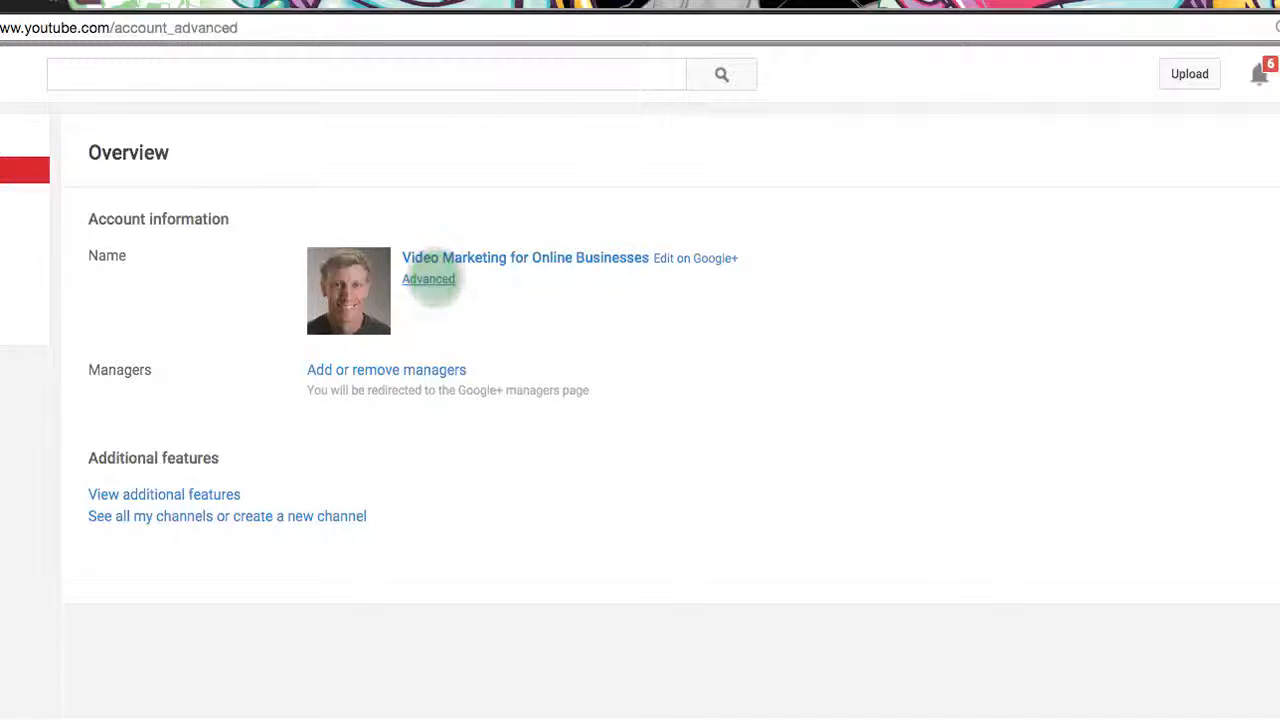
left_click(428, 280)
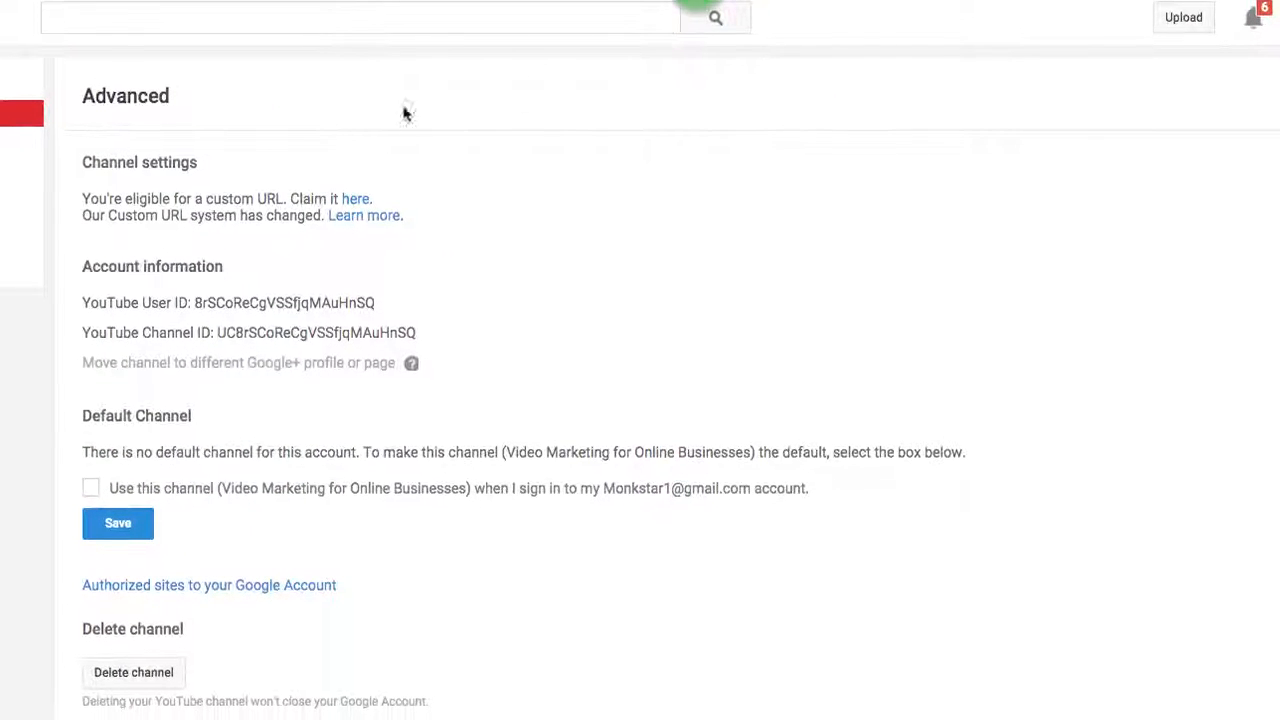
mouse_move(476, 236)
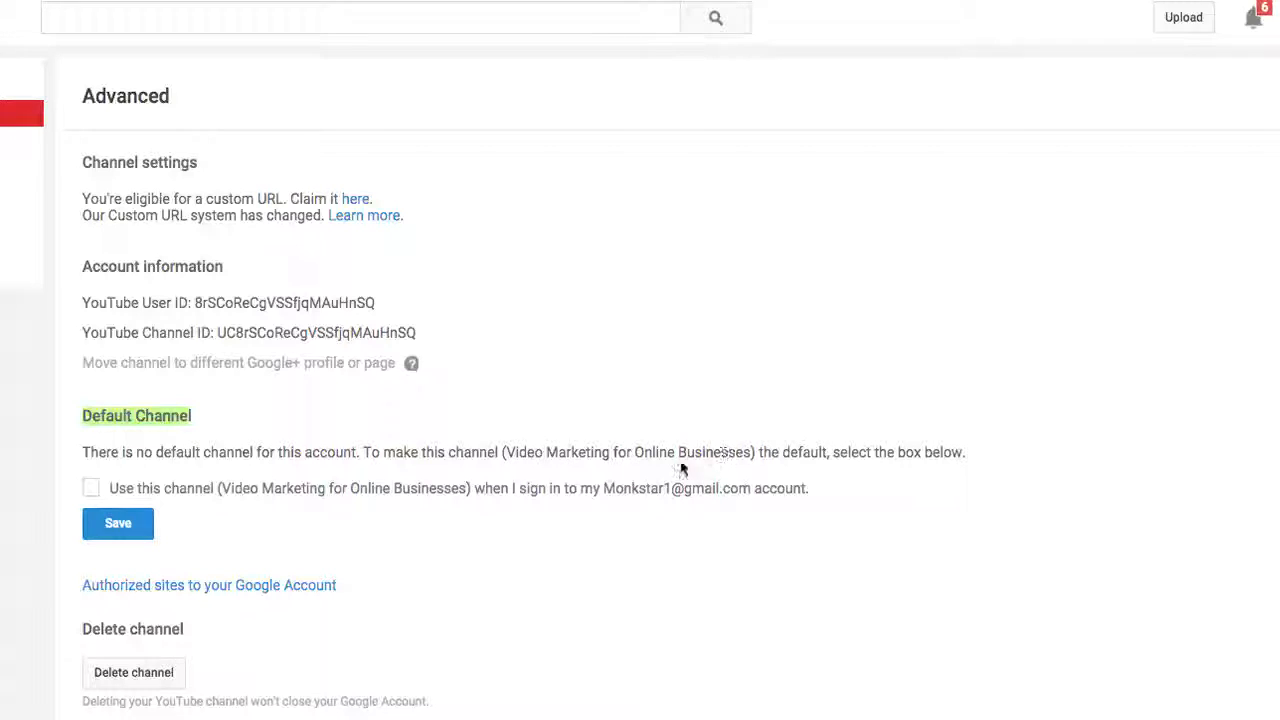
- Tick 'Use this channel when I sign in', save it as default and highlight the confirmation
left_click(90, 488)
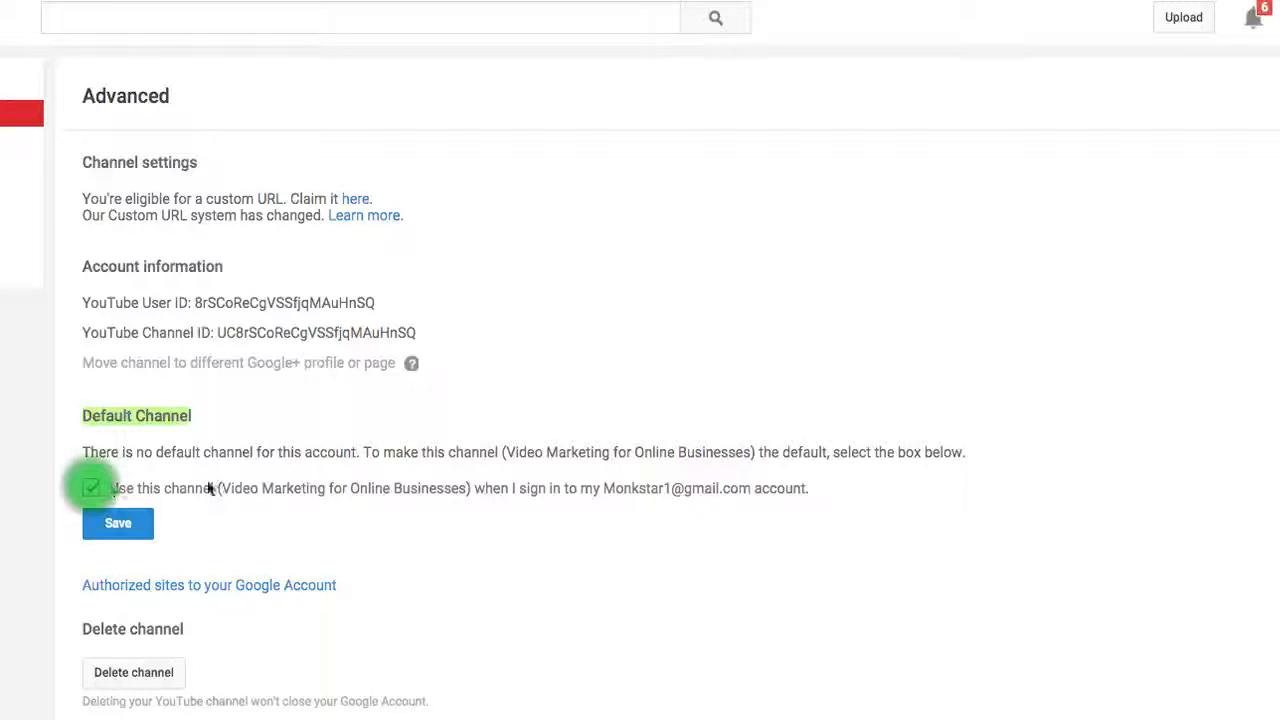
left_click(92, 488)
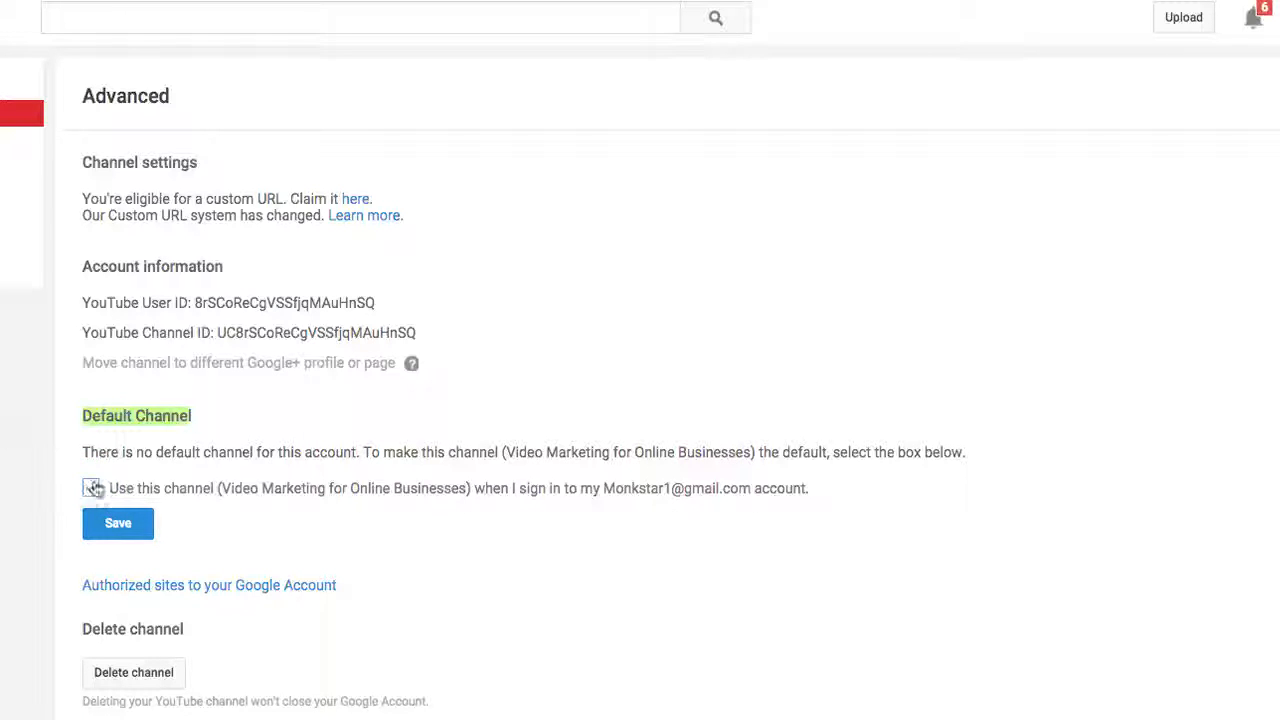
left_click(92, 488)
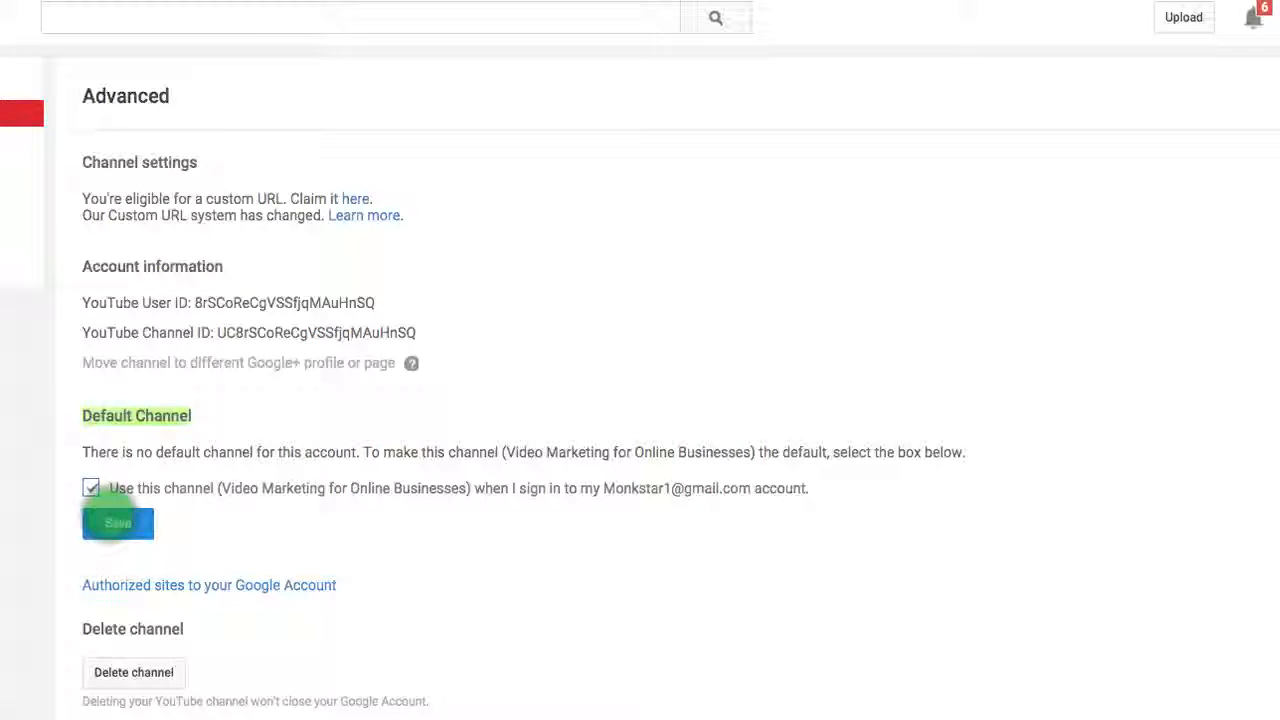
left_click(116, 524)
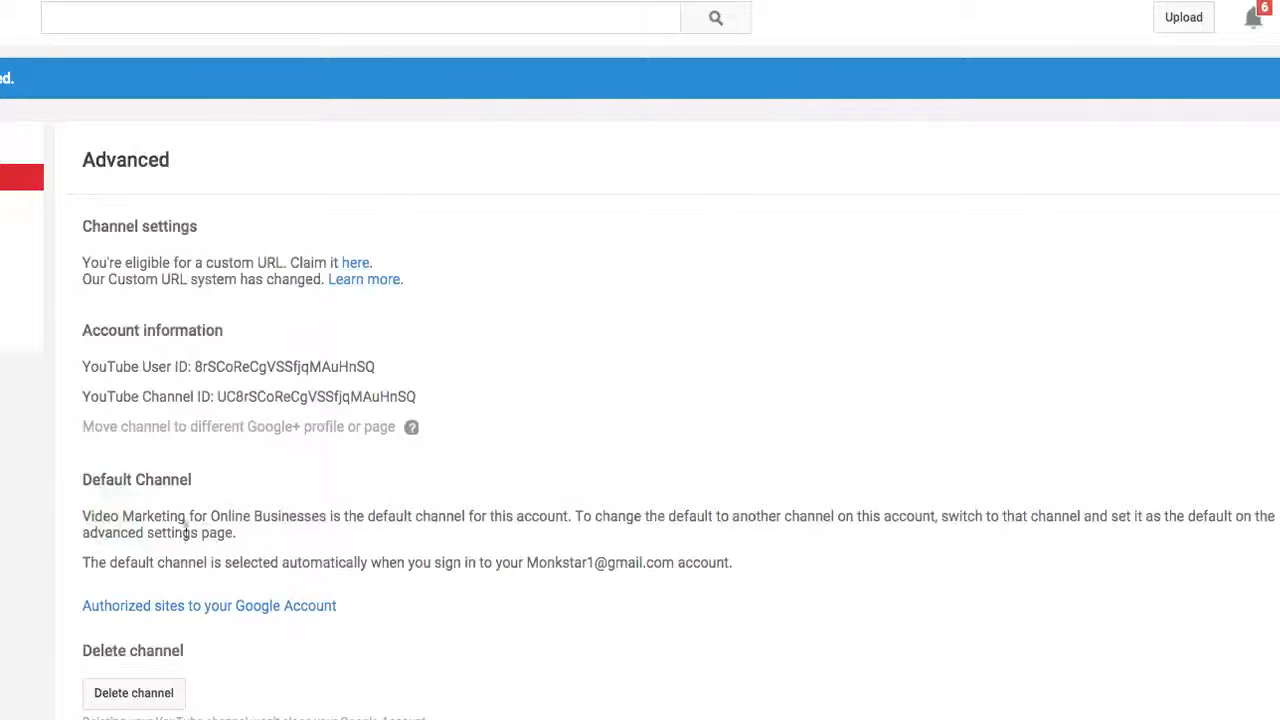
left_click_drag(82, 516, 340, 516)
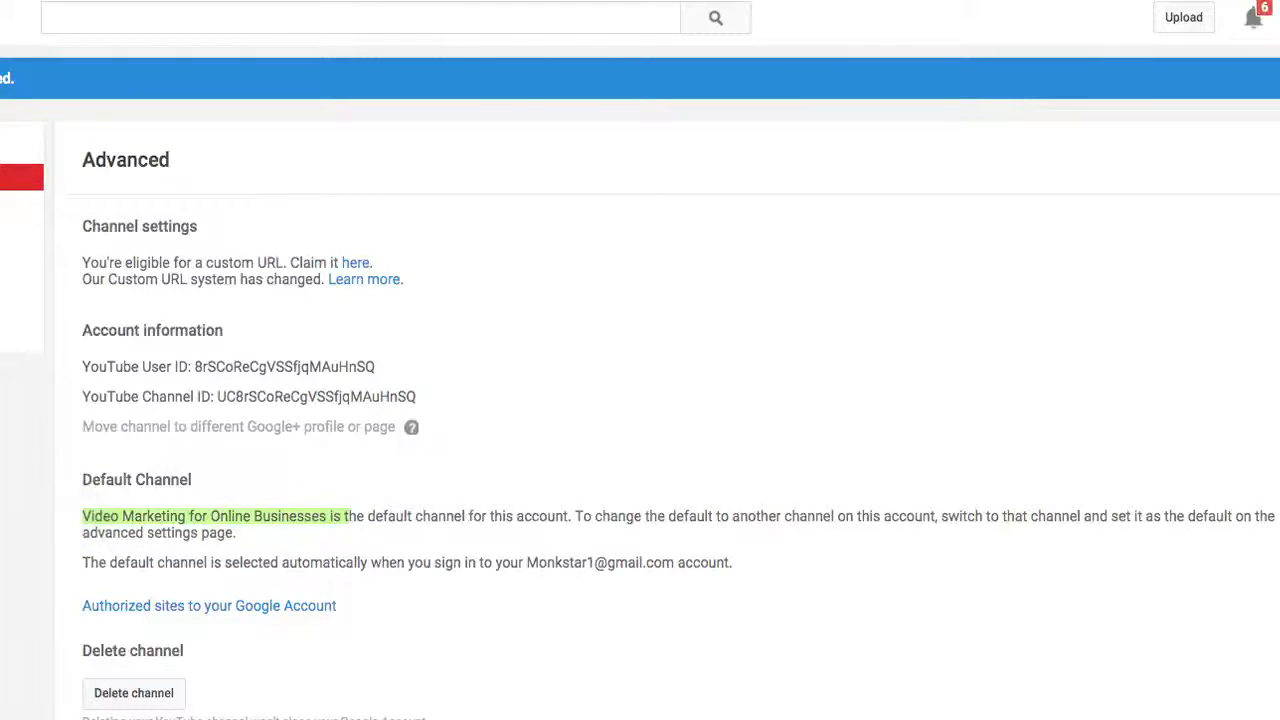
left_click(1252, 12)
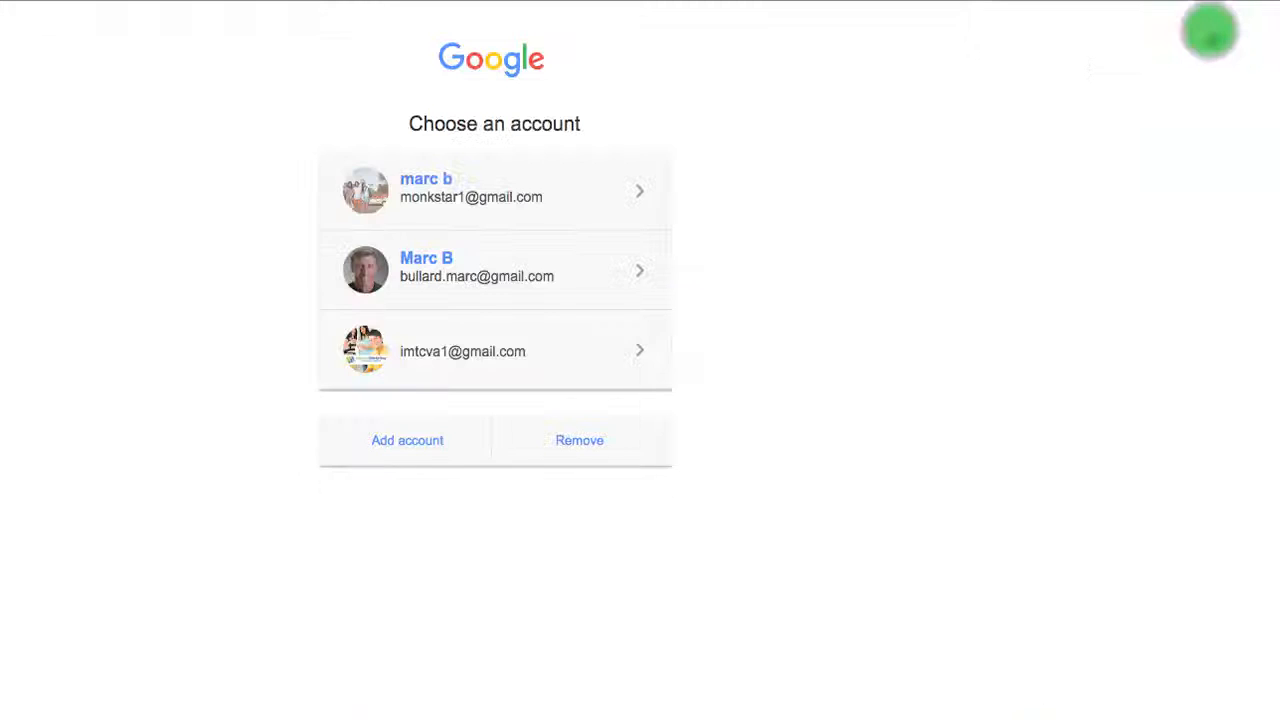
- Sign back in with the first listed Google account and its password
left_click(470, 190)
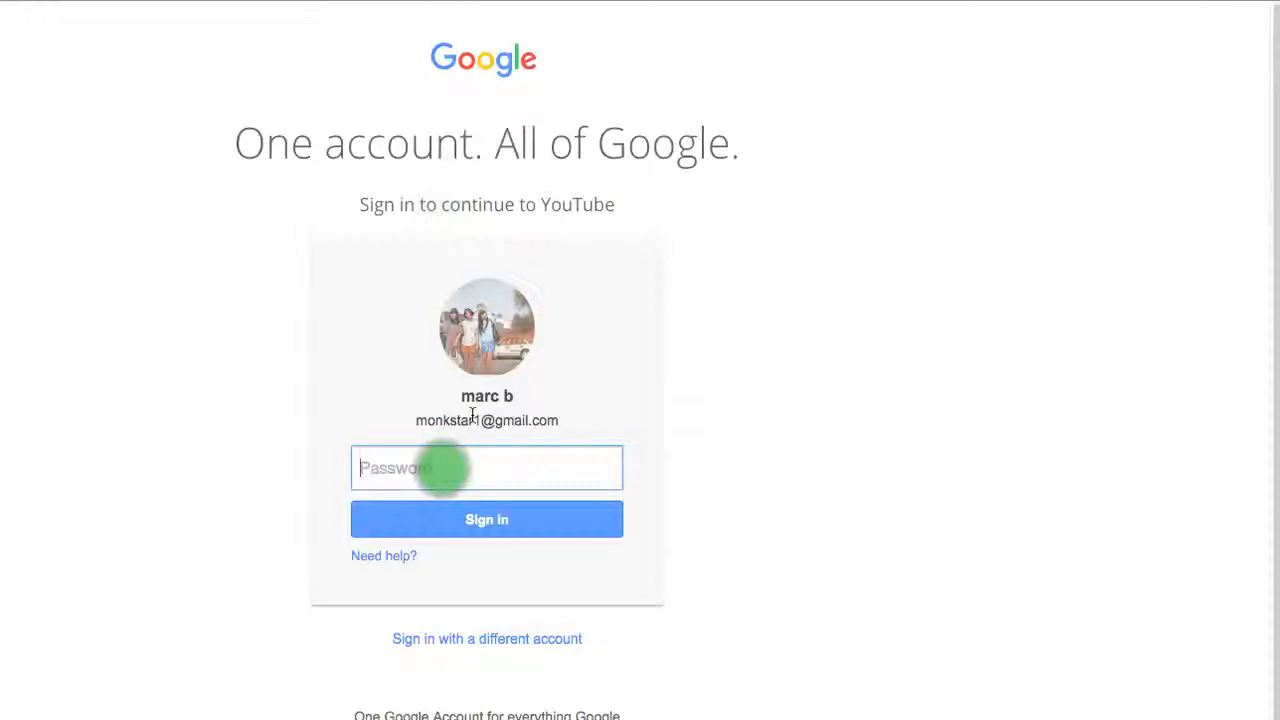
type("password")
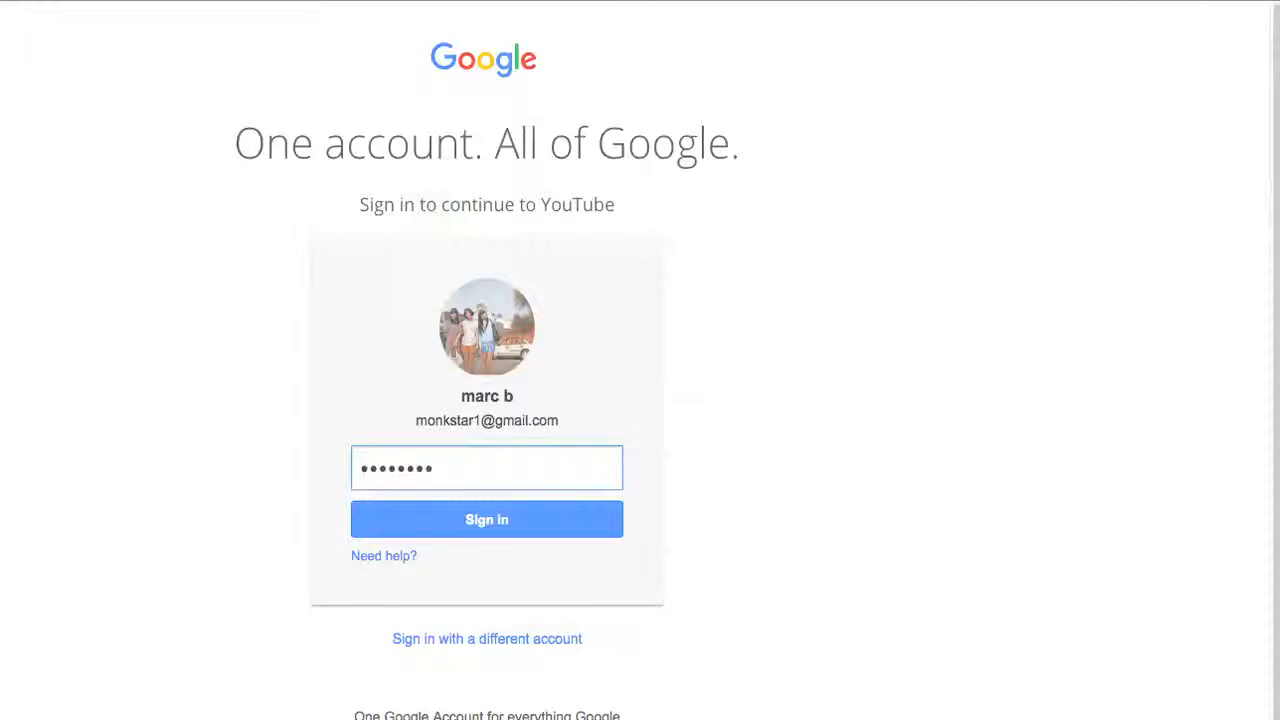
left_click(488, 520)
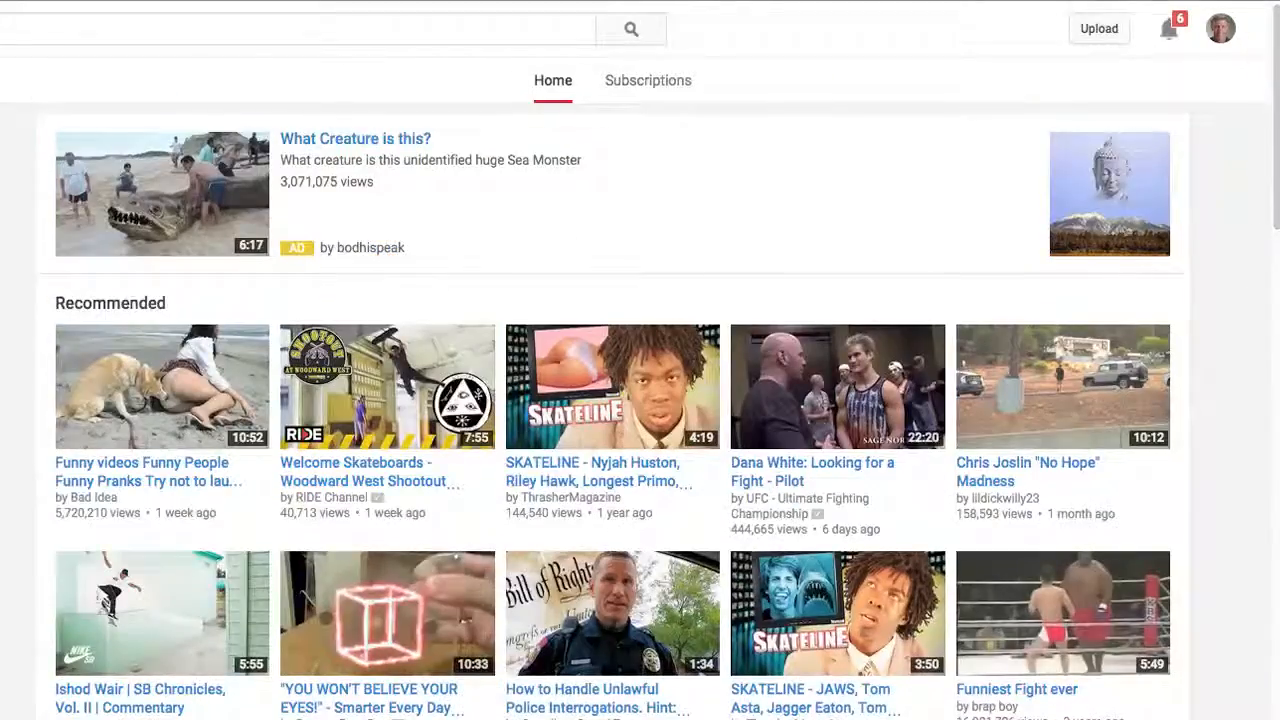
- Switch to the Monkstar1 channel and reach its account settings overview
left_click(1220, 28)
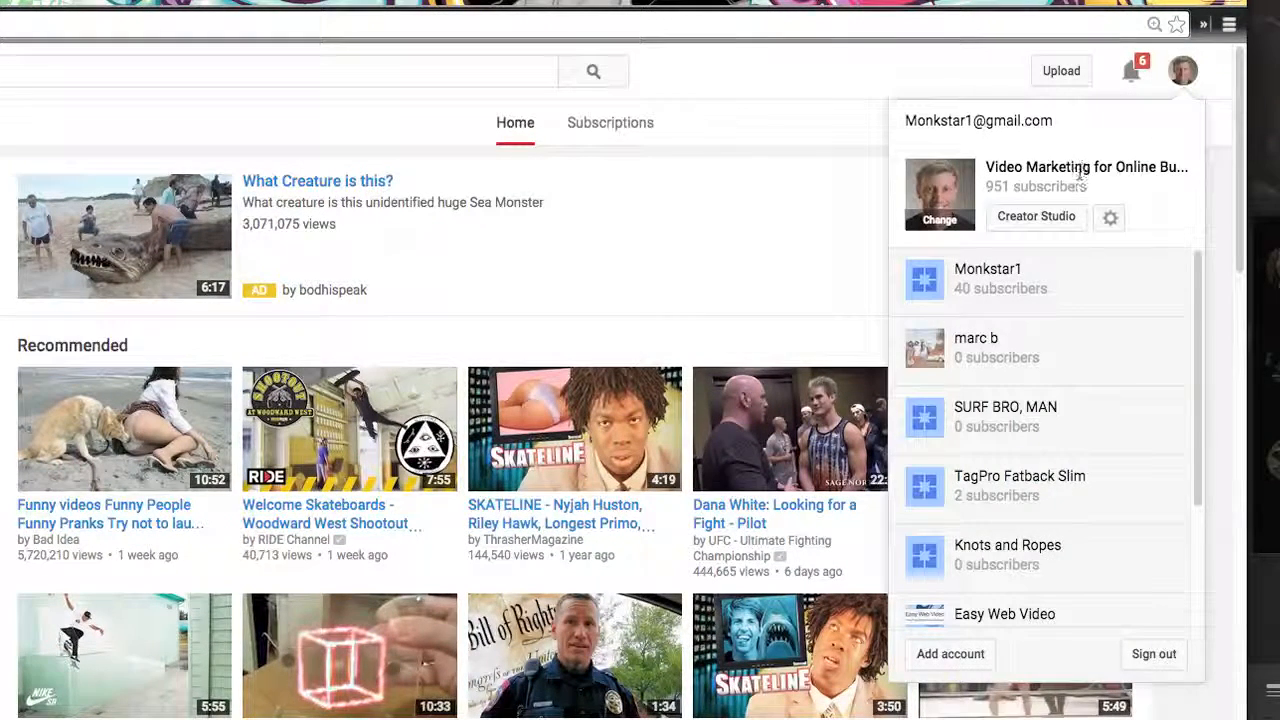
mouse_move(1050, 288)
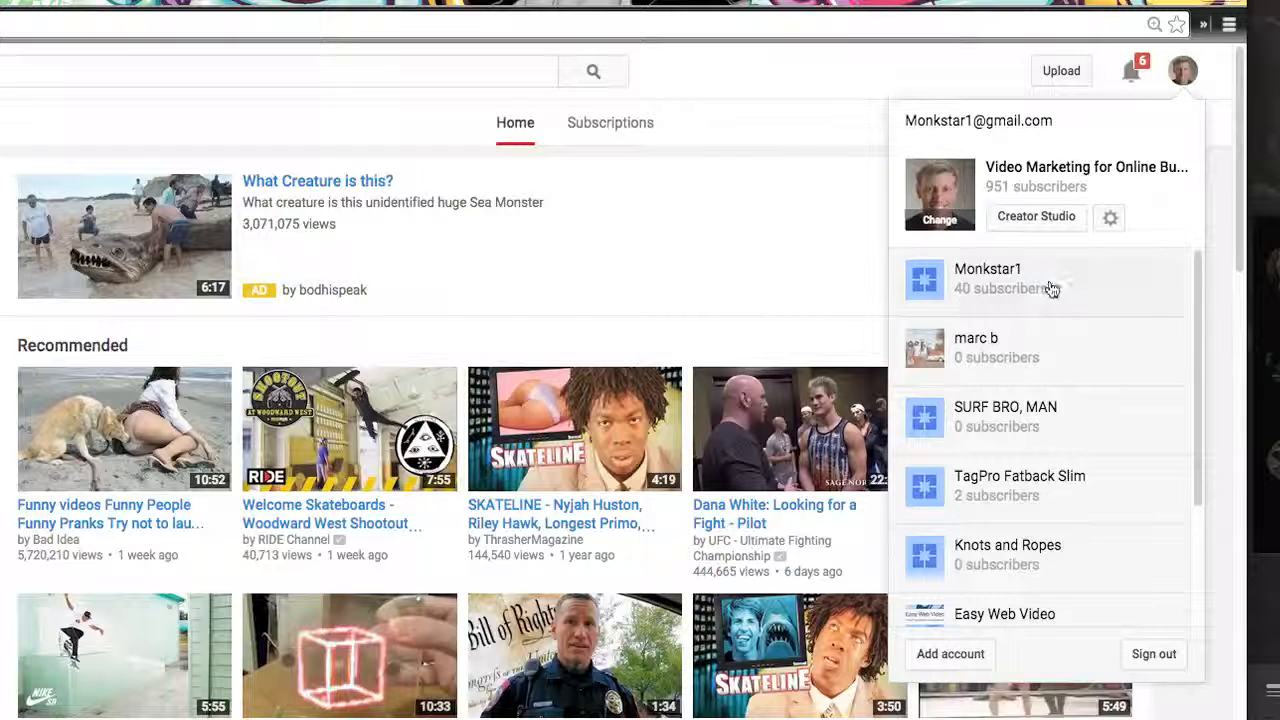
mouse_move(958, 620)
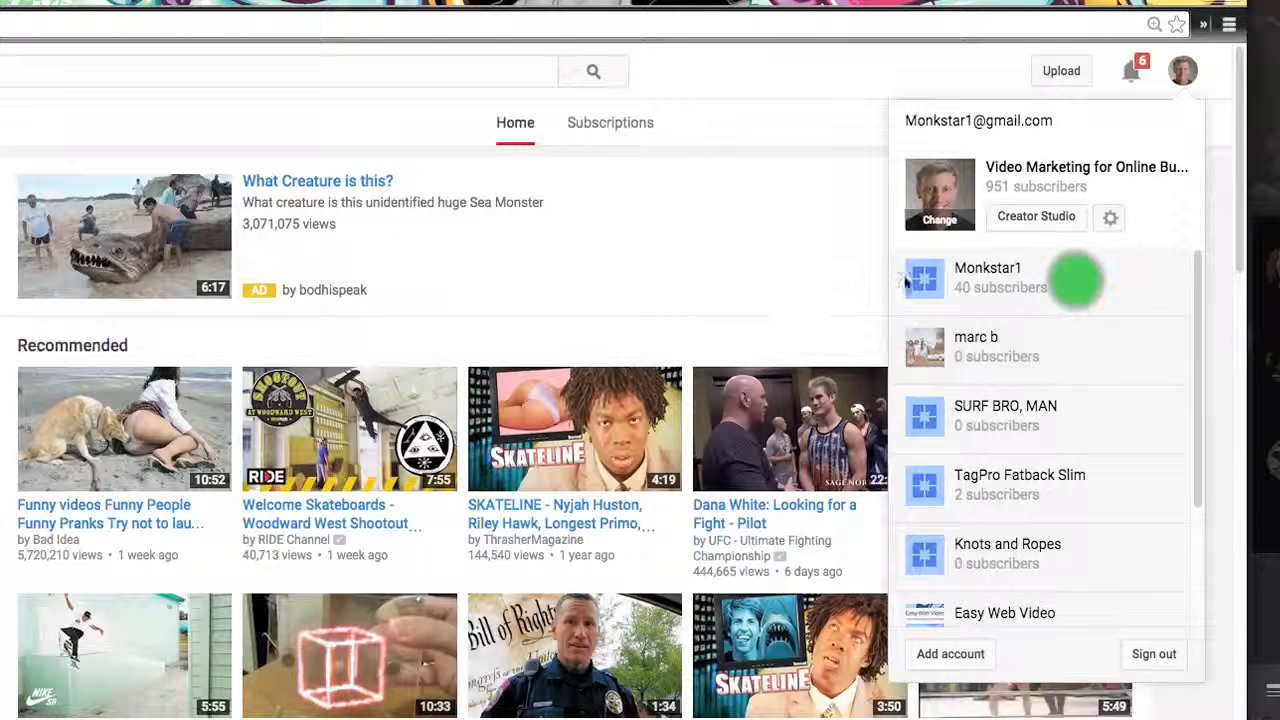
left_click(1184, 72)
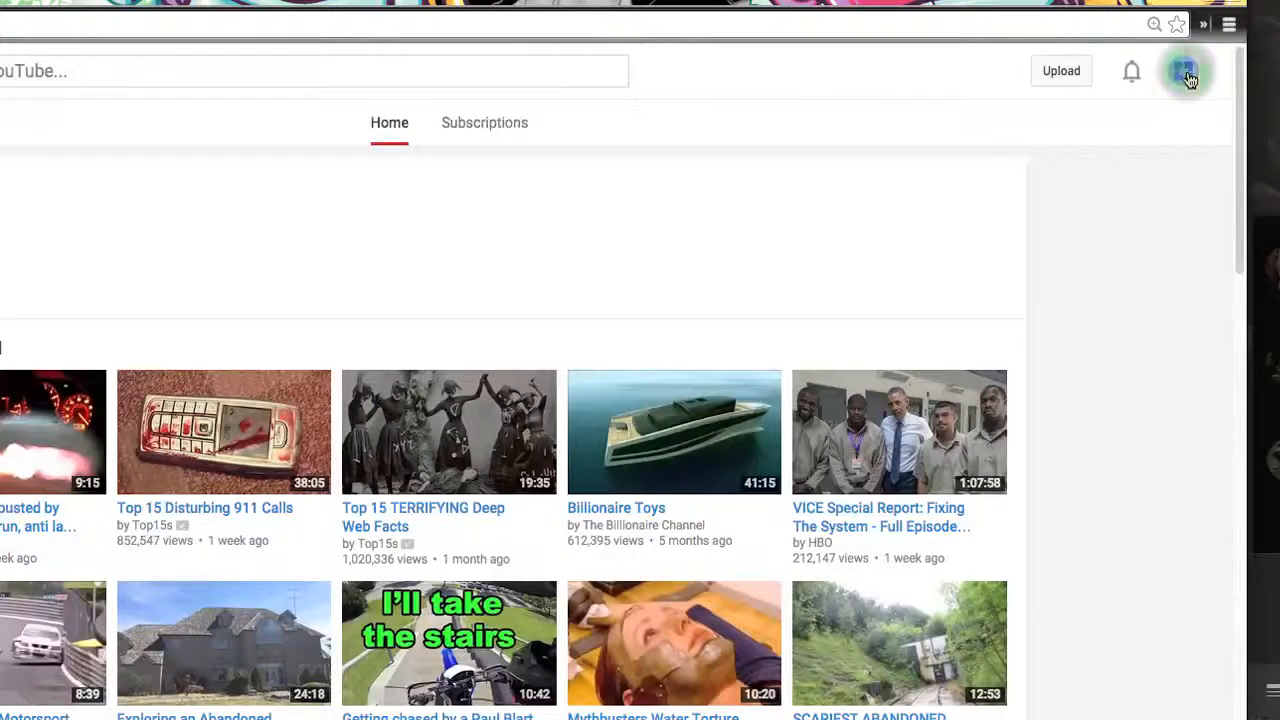
left_click(1184, 72)
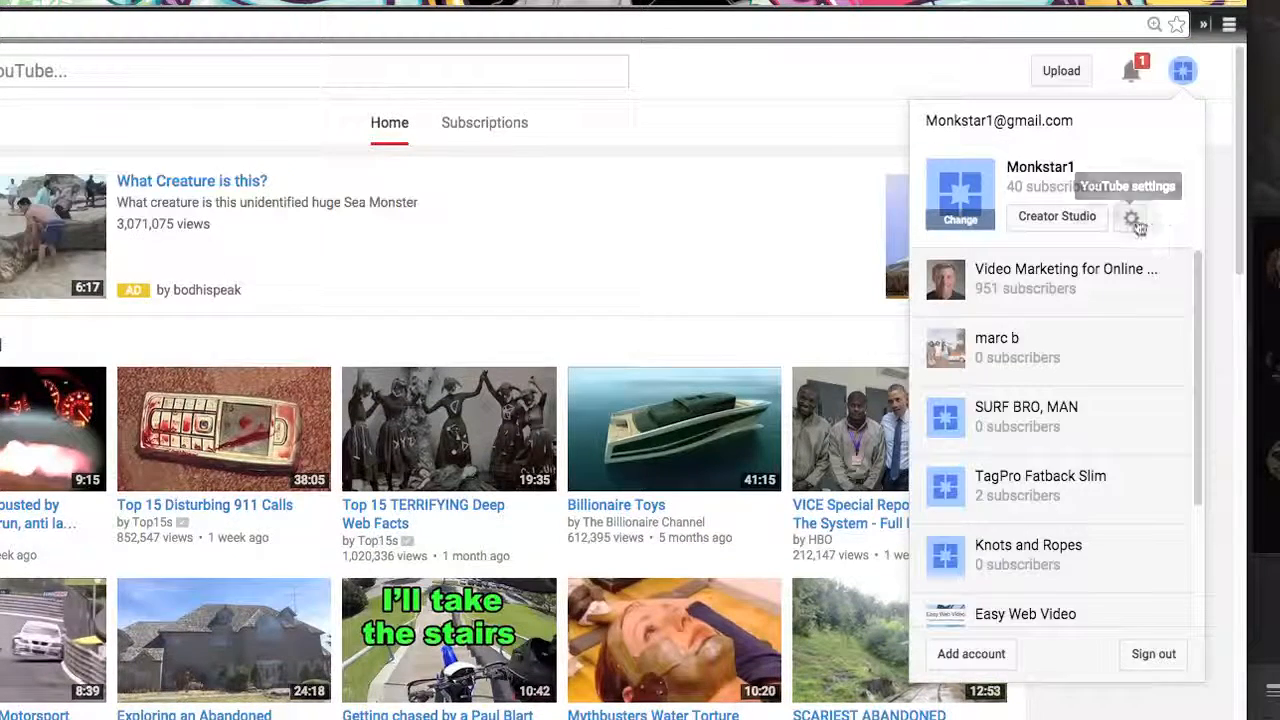
left_click(1134, 216)
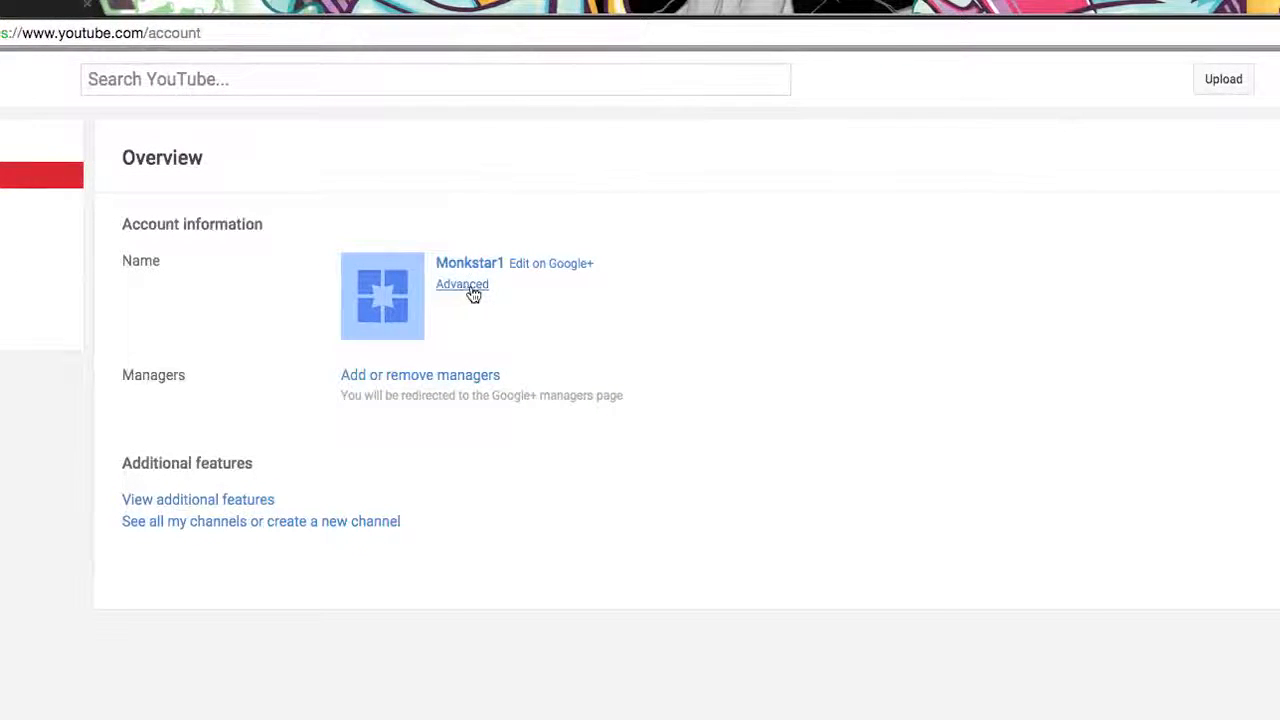
- In Advanced settings tick 'Use this channel (Monkstar1) when I sign in' and save
left_click(462, 284)
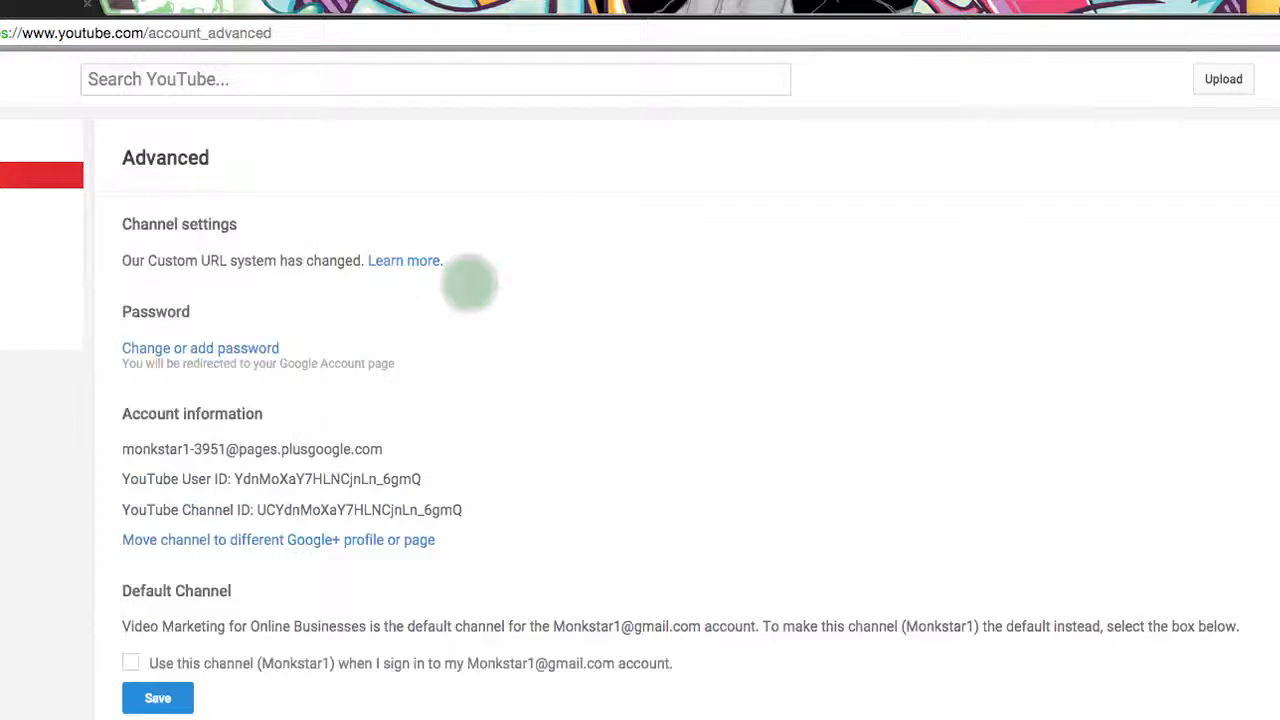
scroll("down", 3)
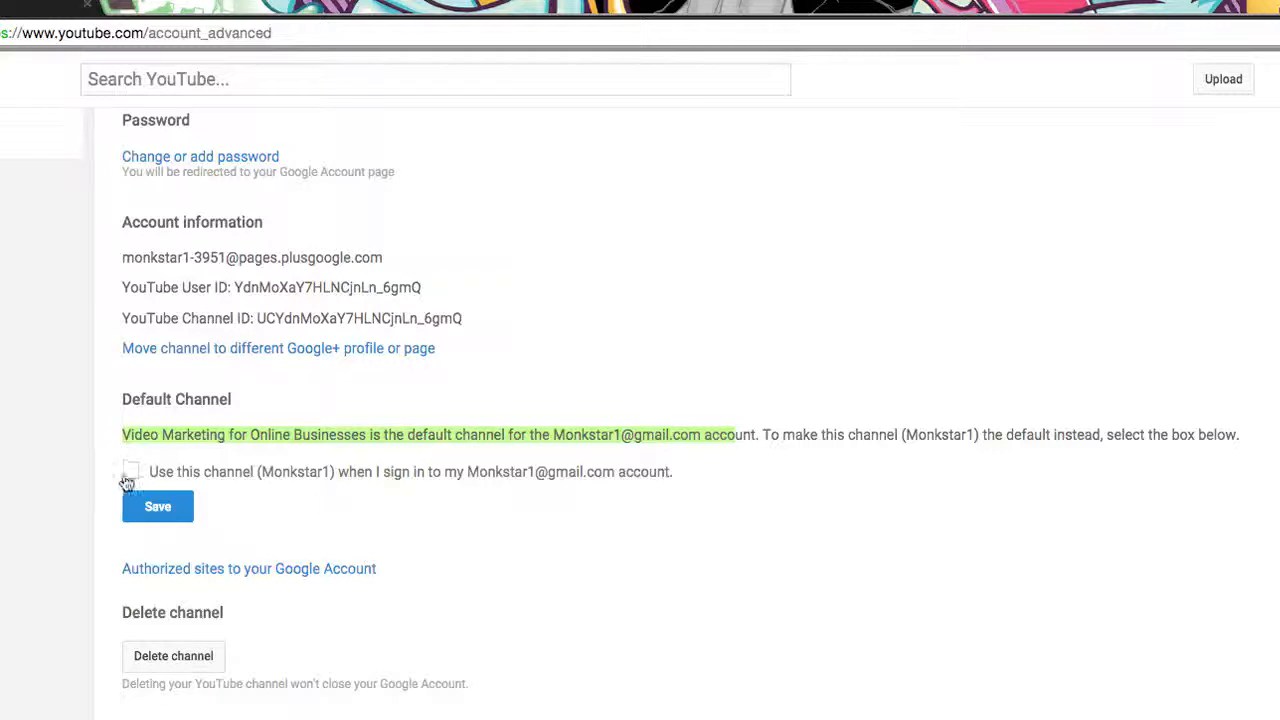
left_click(132, 472)
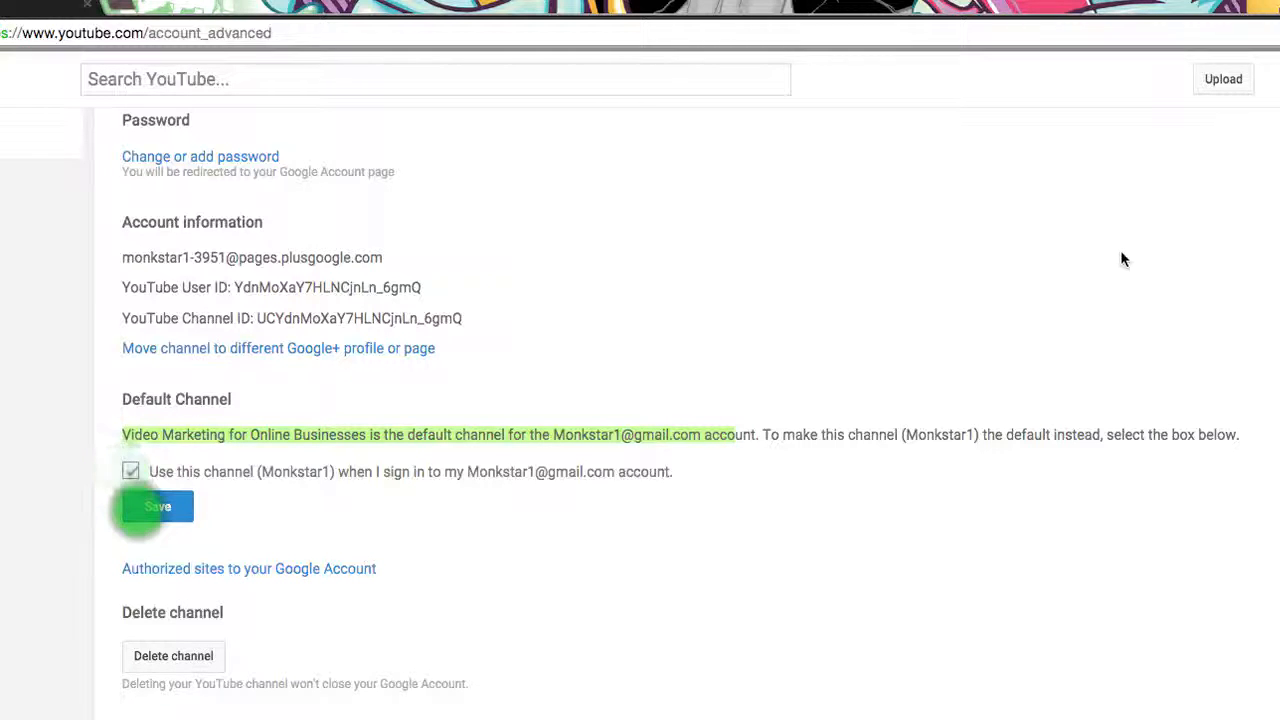
left_click(156, 506)
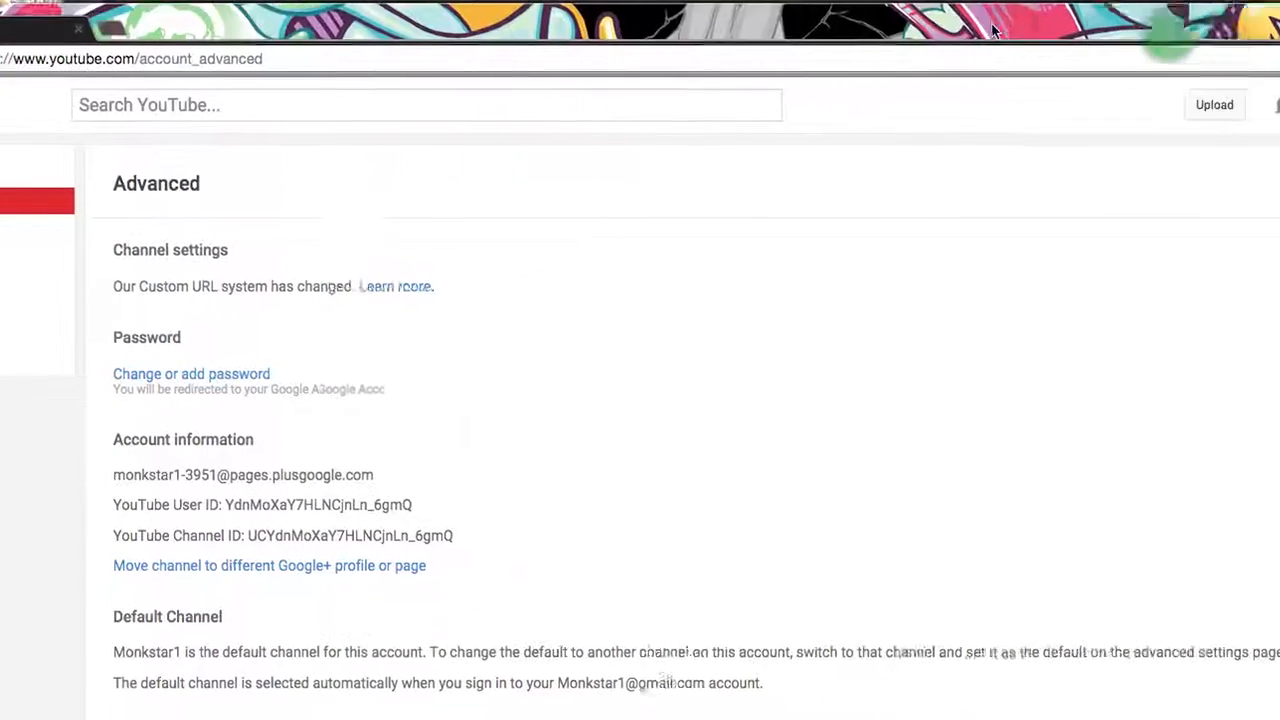
left_click(1264, 98)
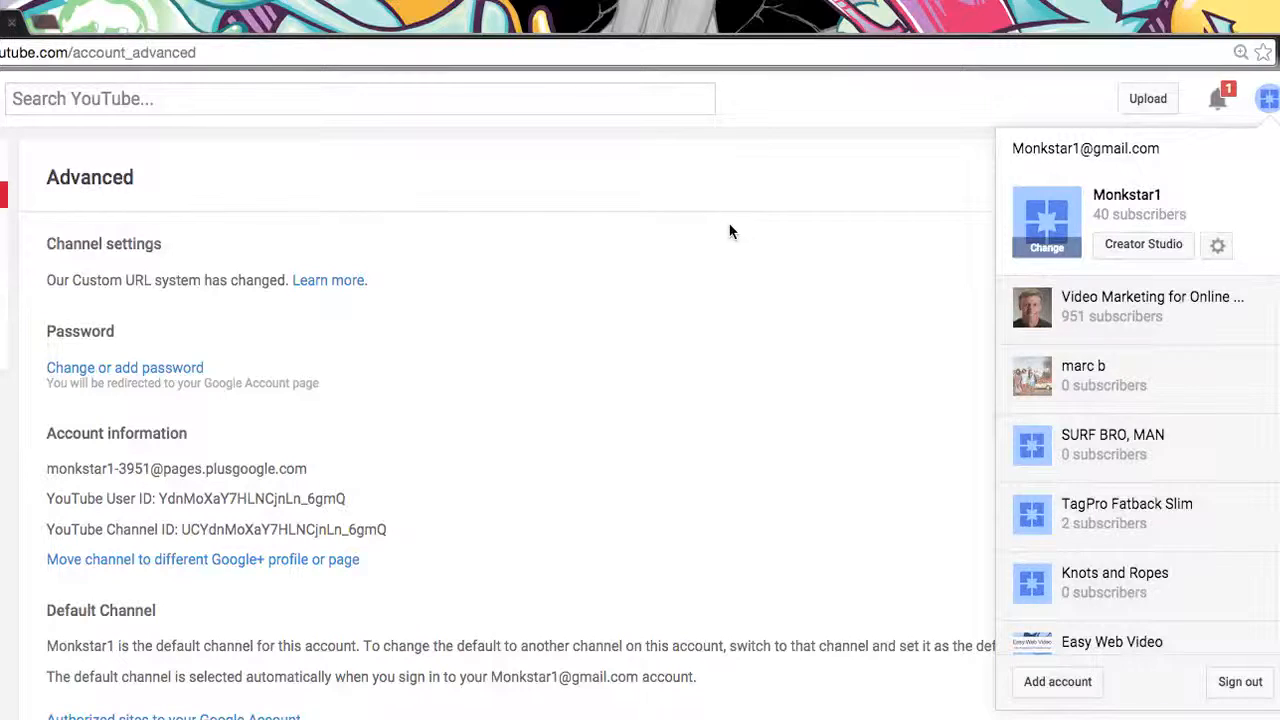
mouse_move(642, 364)
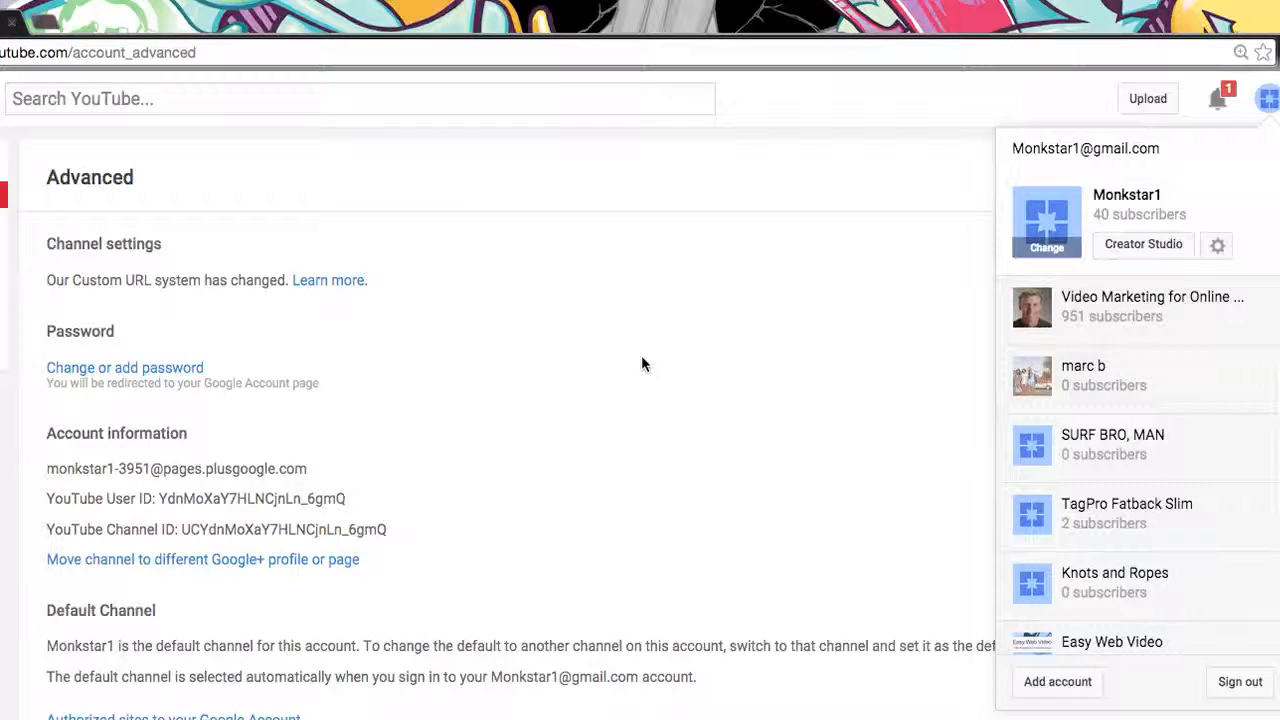
mouse_move(616, 368)
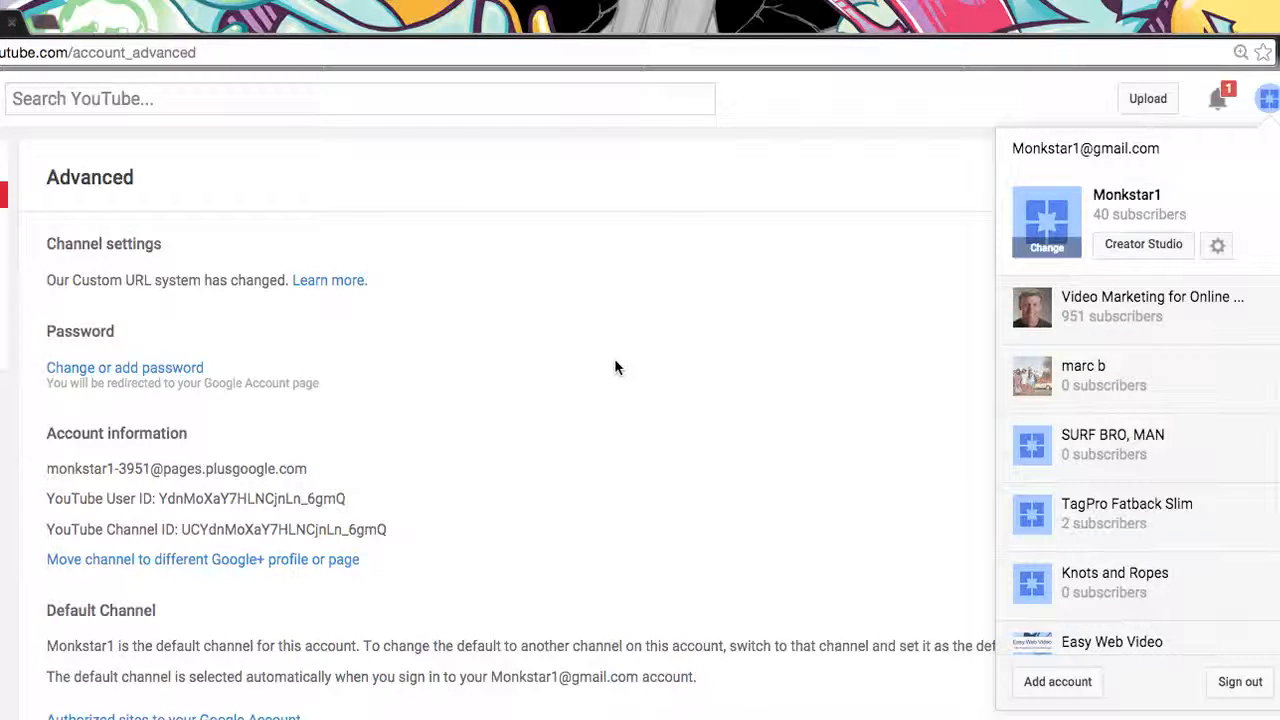
mouse_move(584, 328)
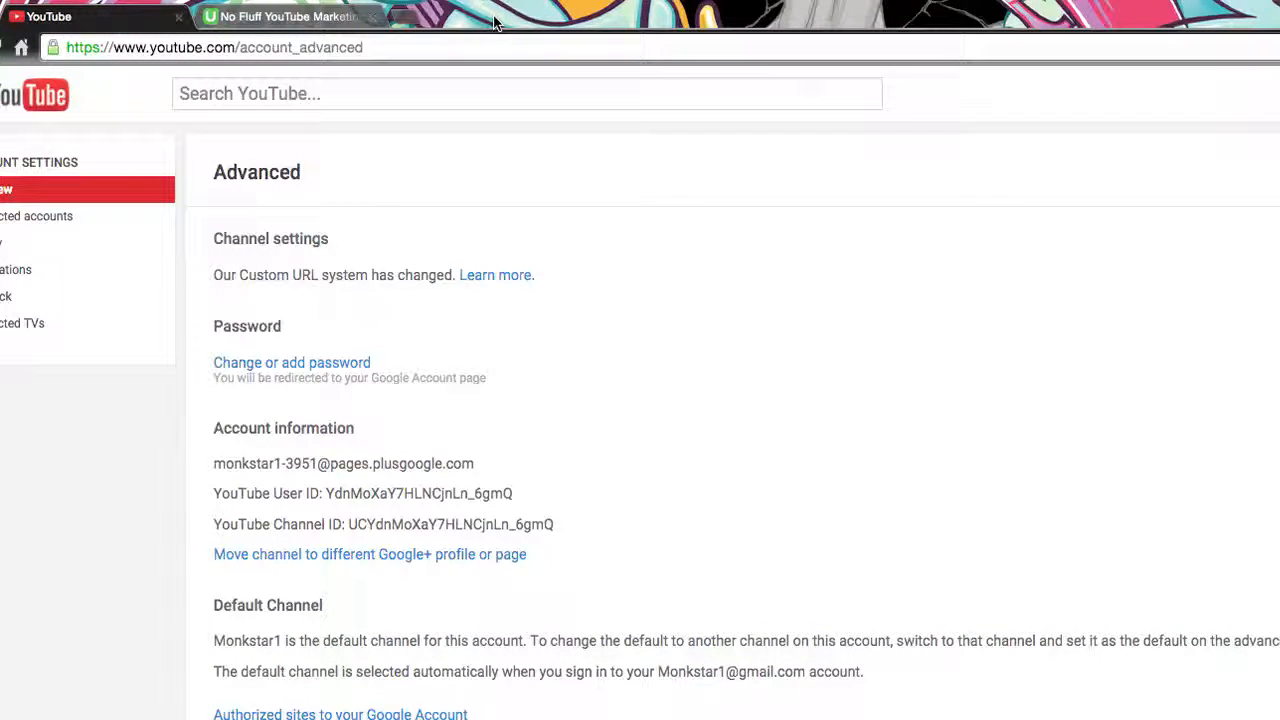
- Switch to the Udemy 'No Fluff YouTube Marketing' course management page
left_click(280, 16)
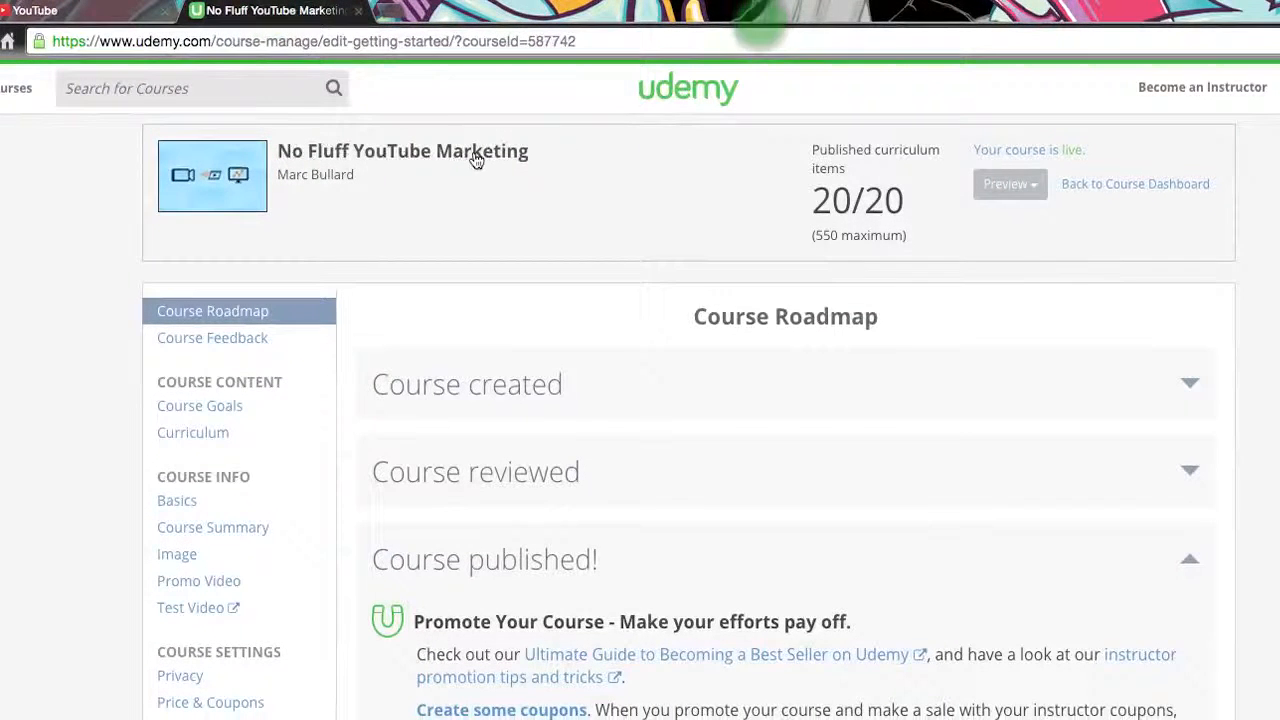
mouse_move(936, 20)
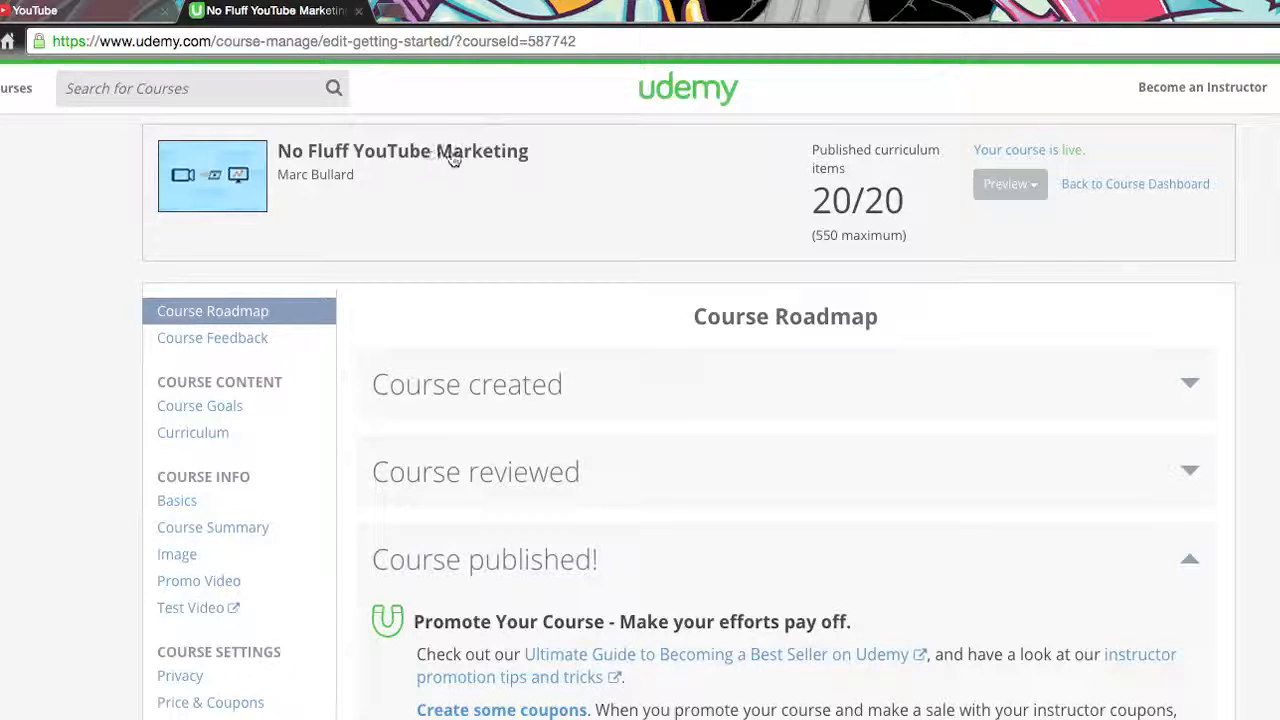
mouse_move(500, 160)
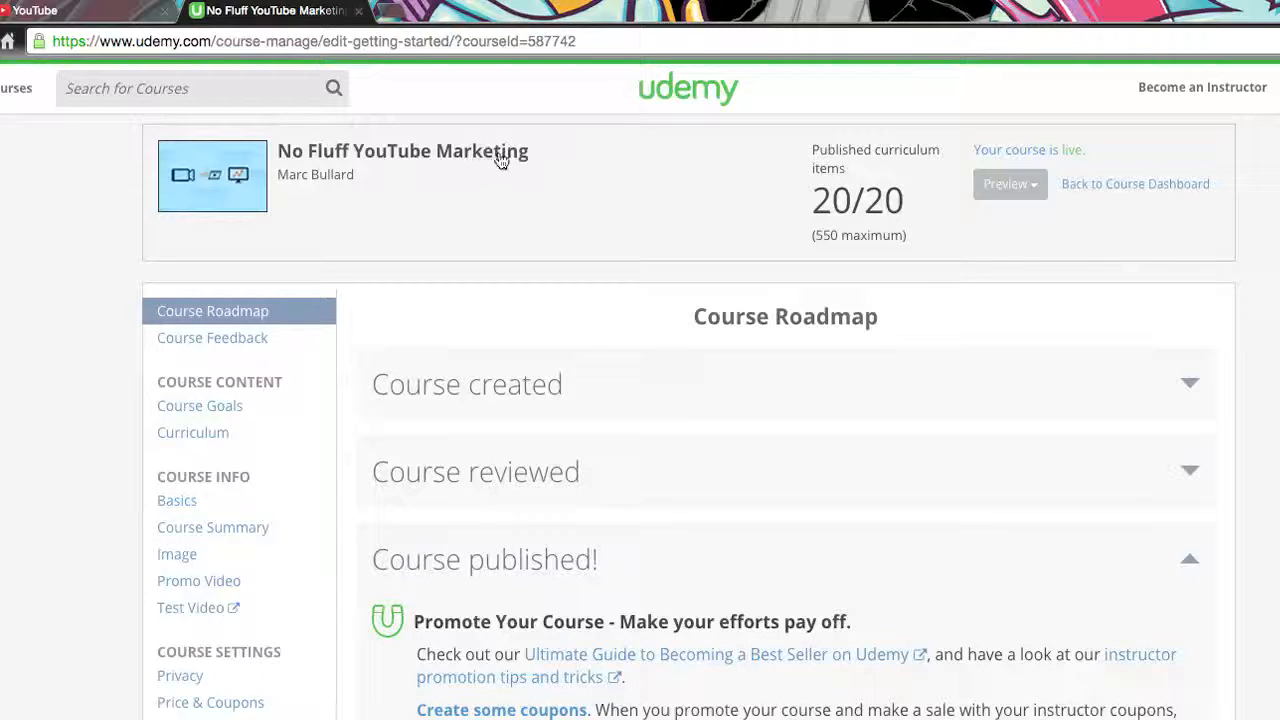
mouse_move(476, 164)
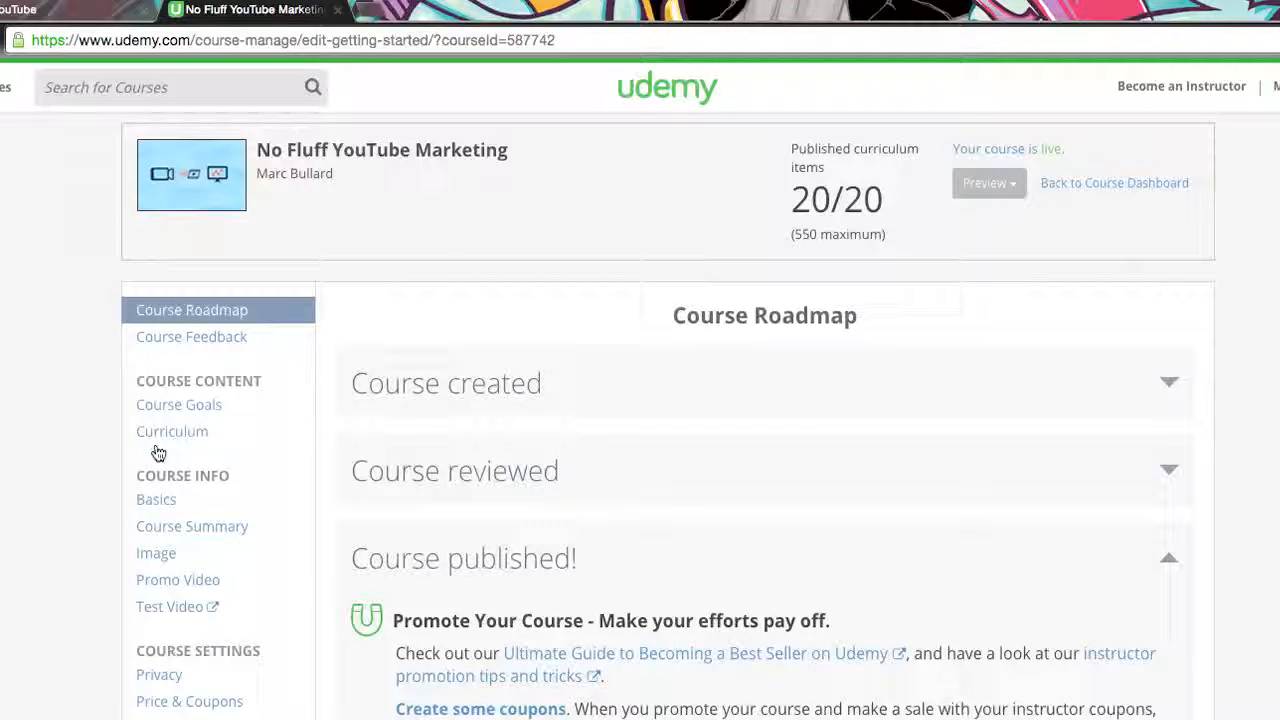
- View the course Curriculum, scrolling through its five sections and 20 lectures
left_click(172, 432)
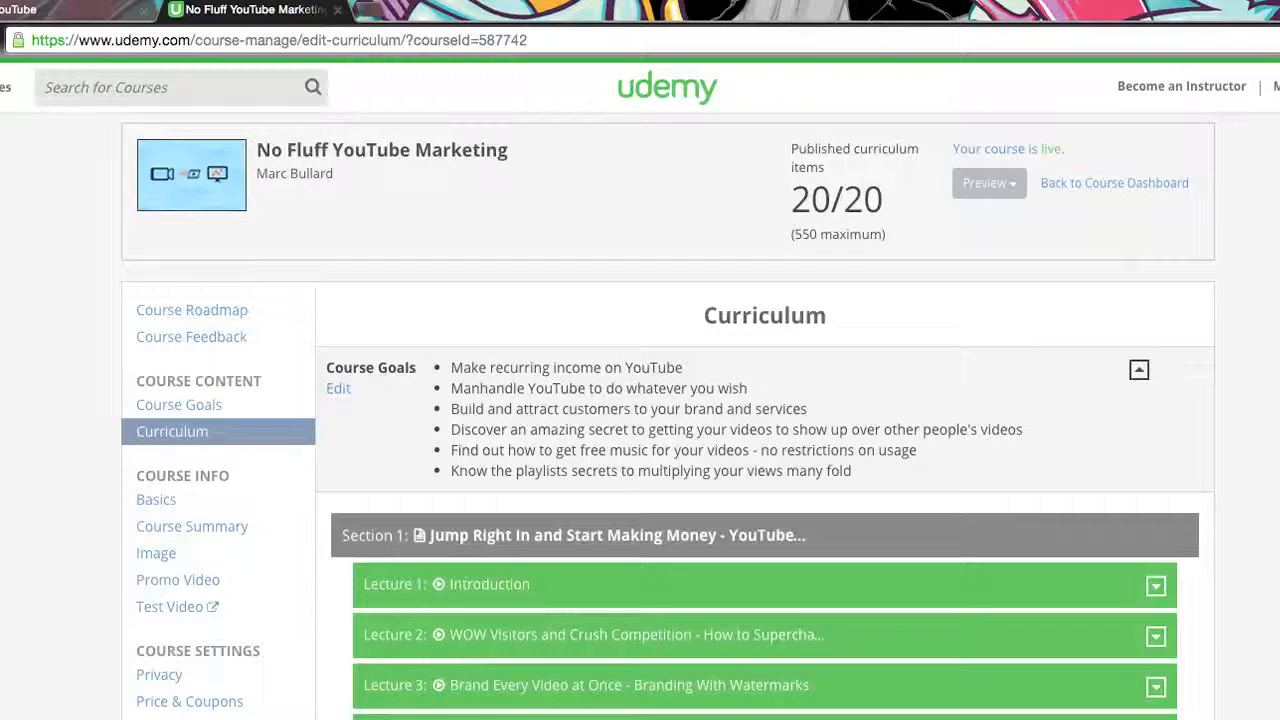
scroll("down", 3)
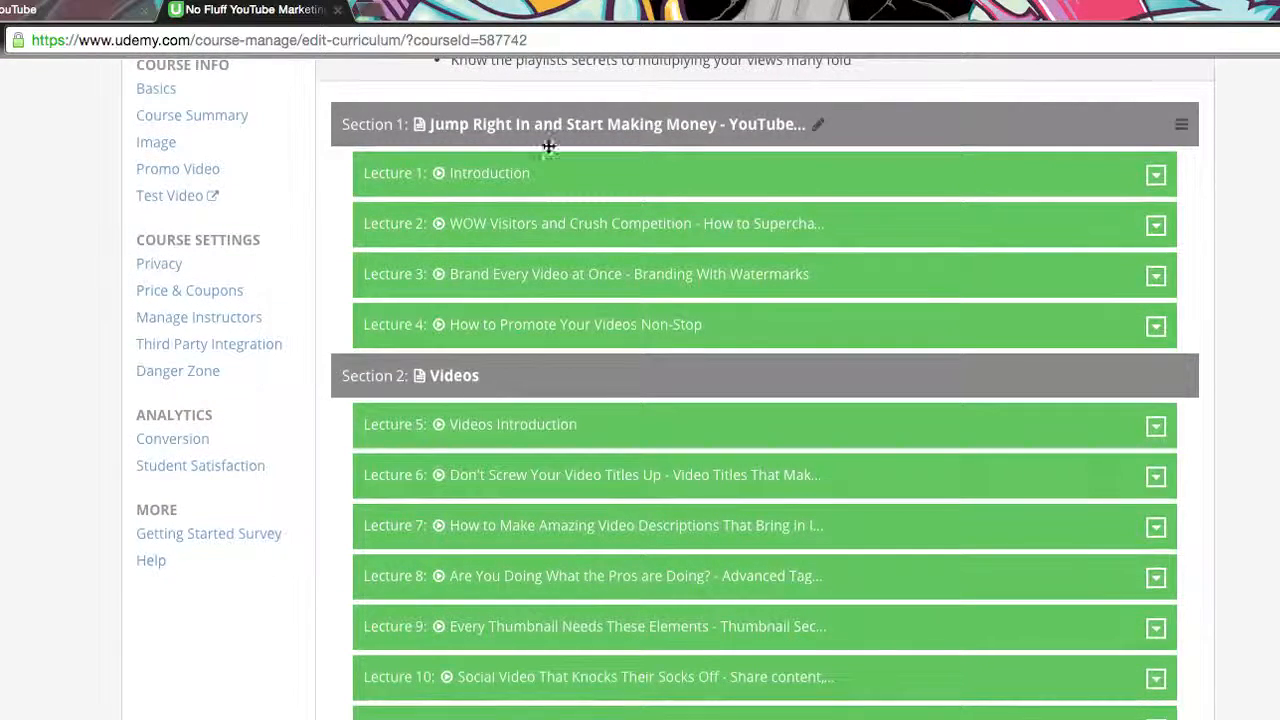
scroll("down", 3)
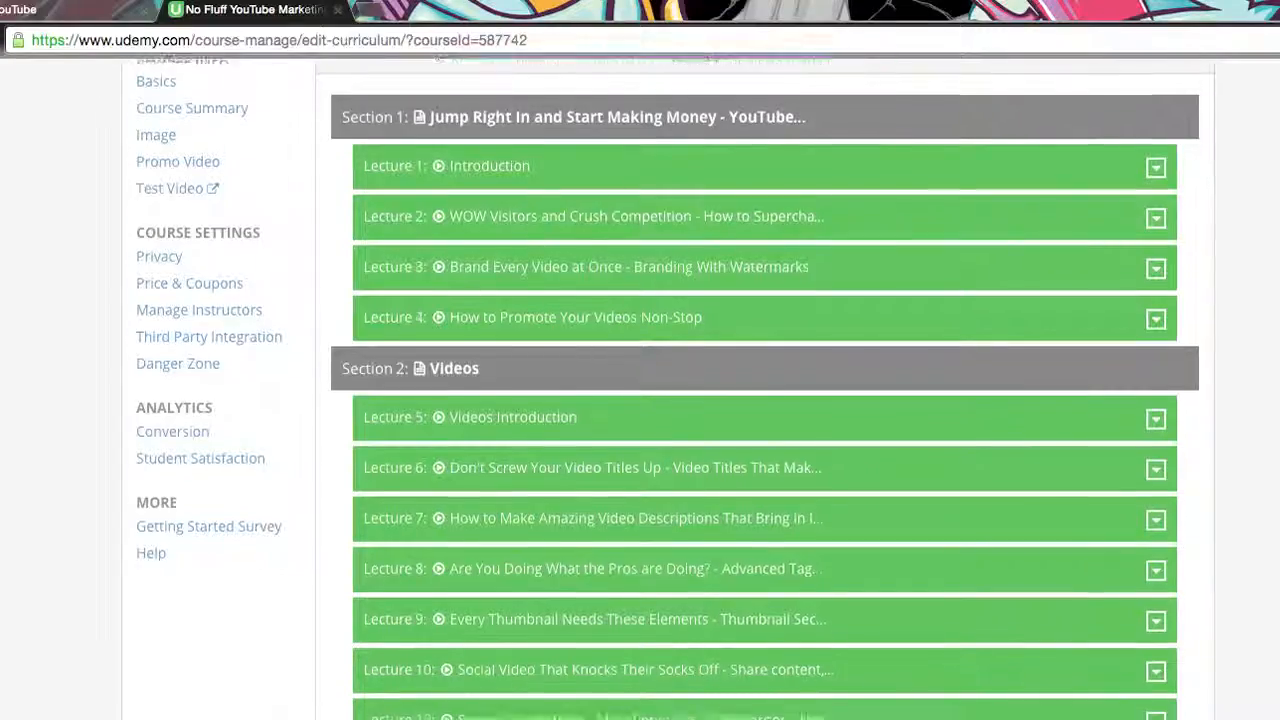
scroll("down", 3)
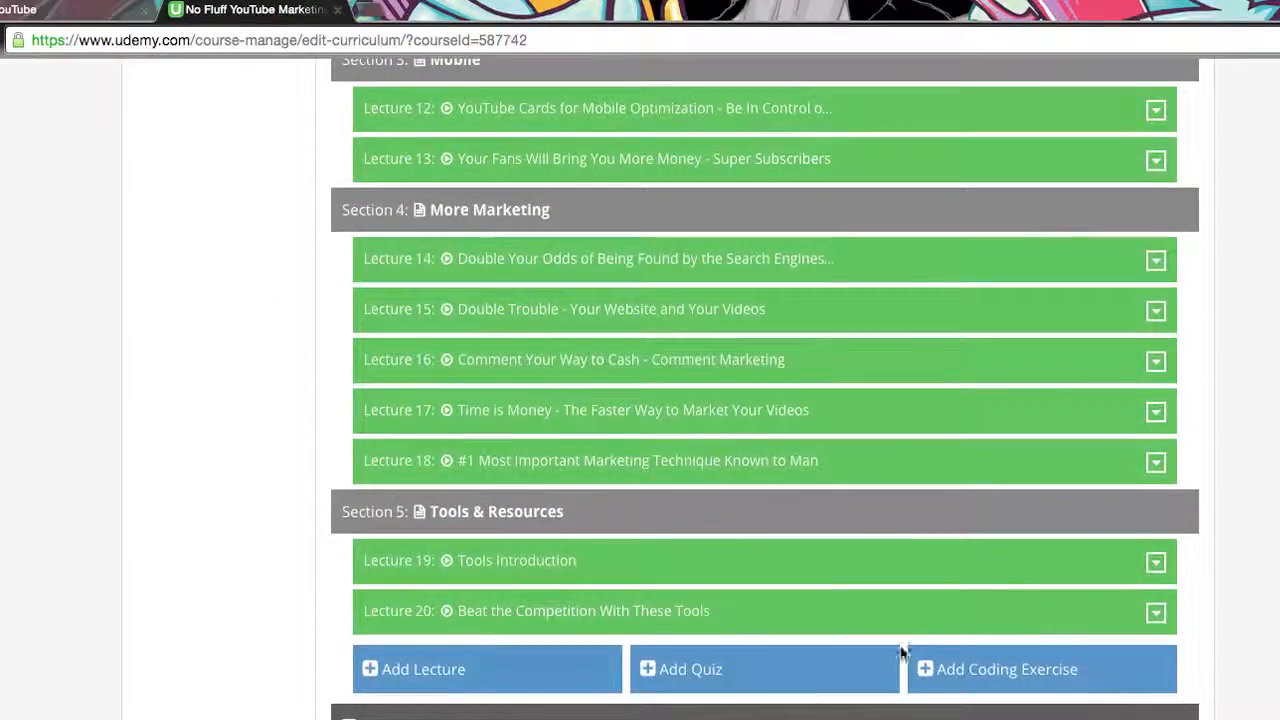